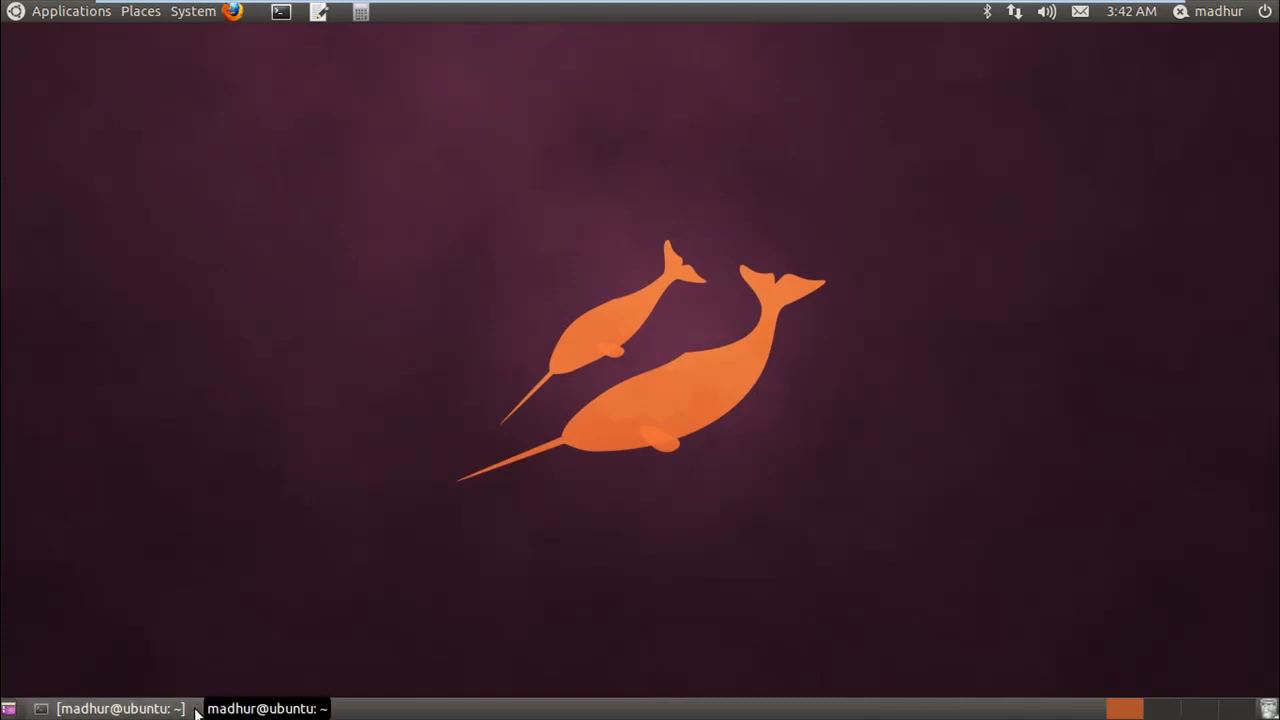
Start a login as another user with sudo login in the terminal session
left_click(264, 708)
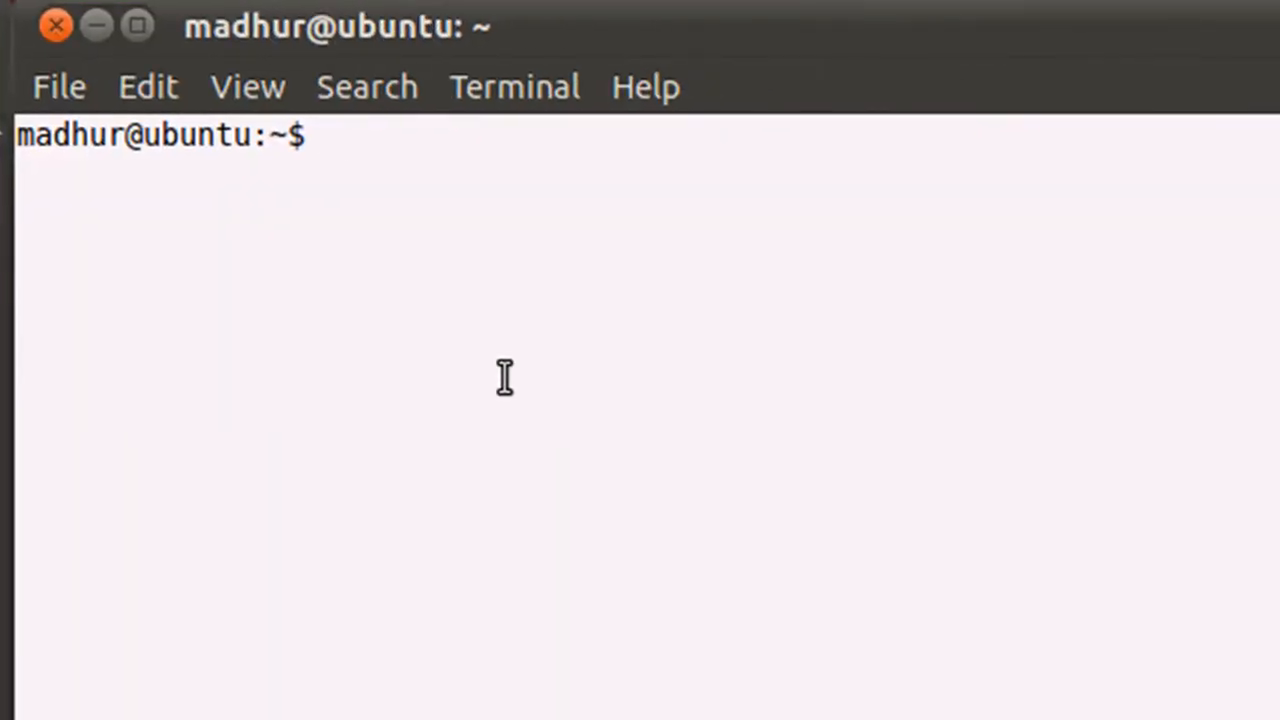
type("sudo lo")
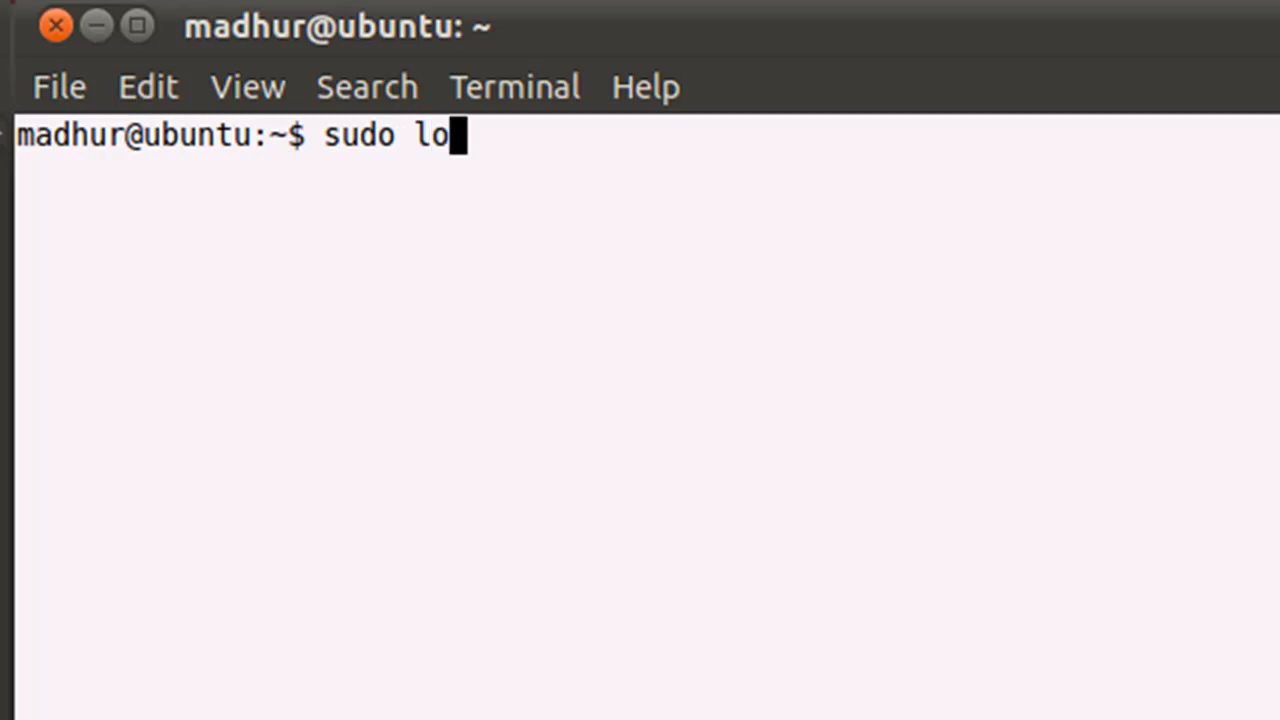
type("gin")
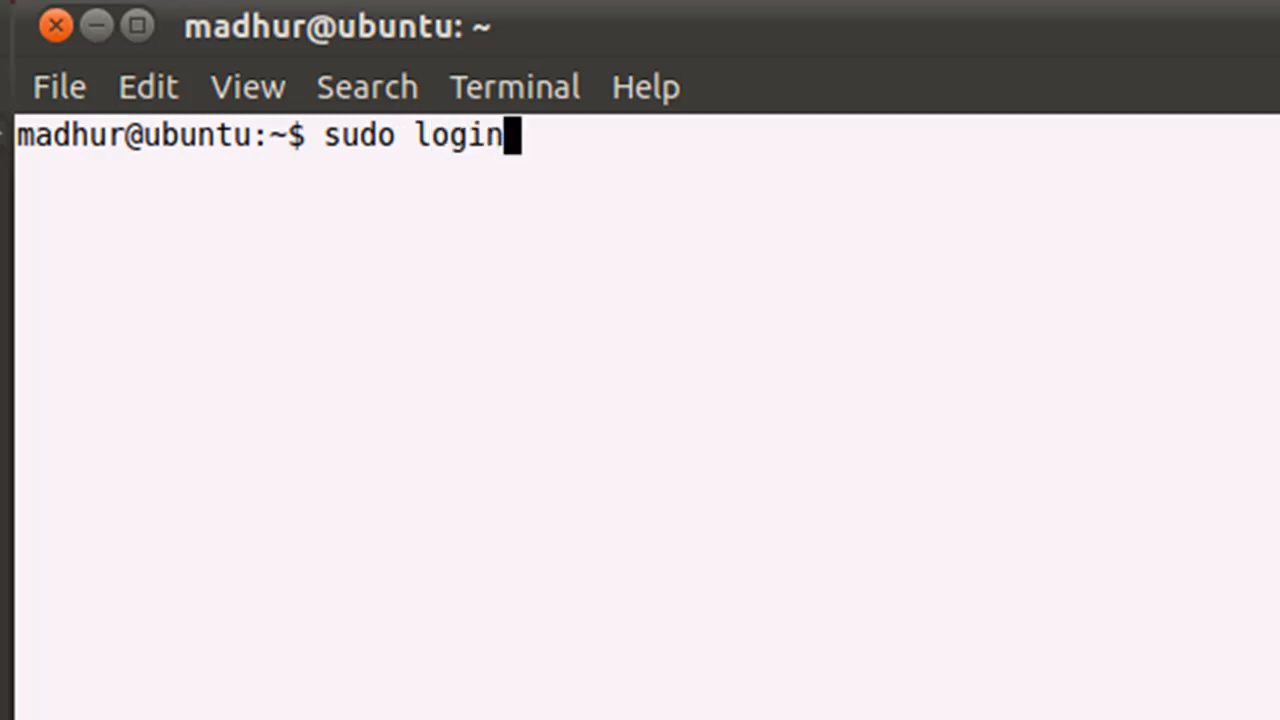
key("Return")
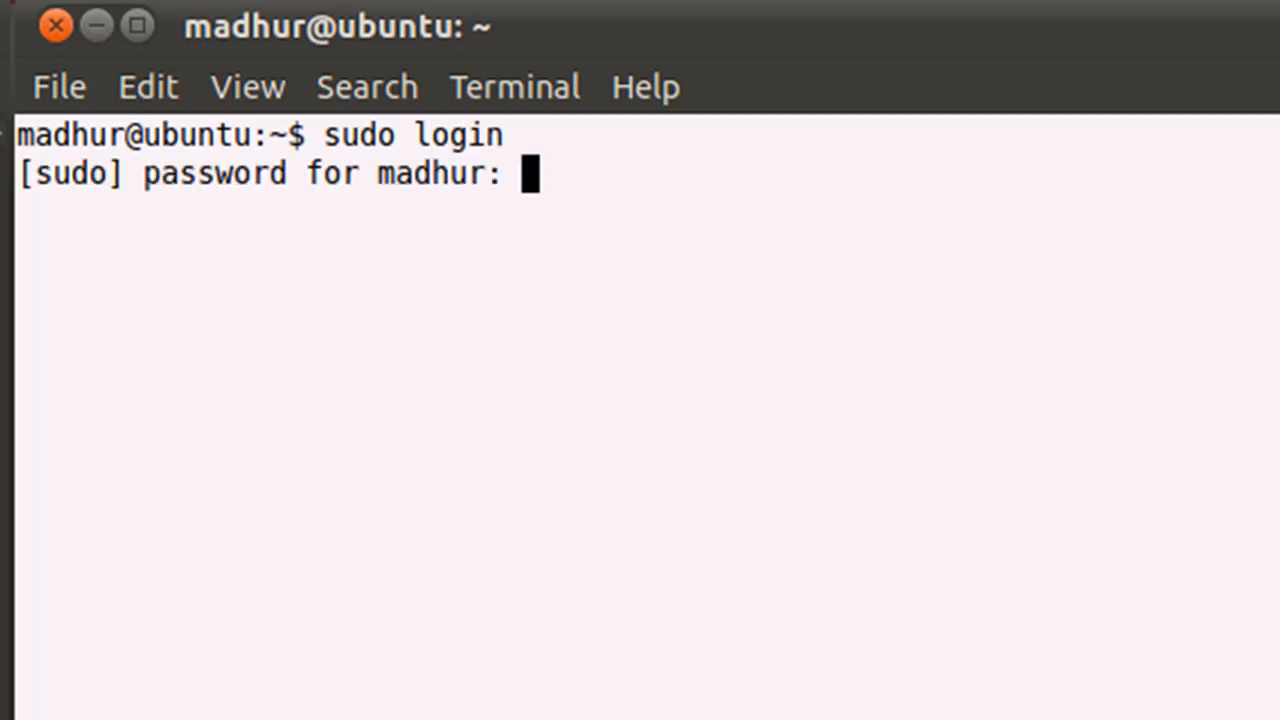
Enter the newuser credentials to complete the login, leaving the other session at its prompt
type("ne")
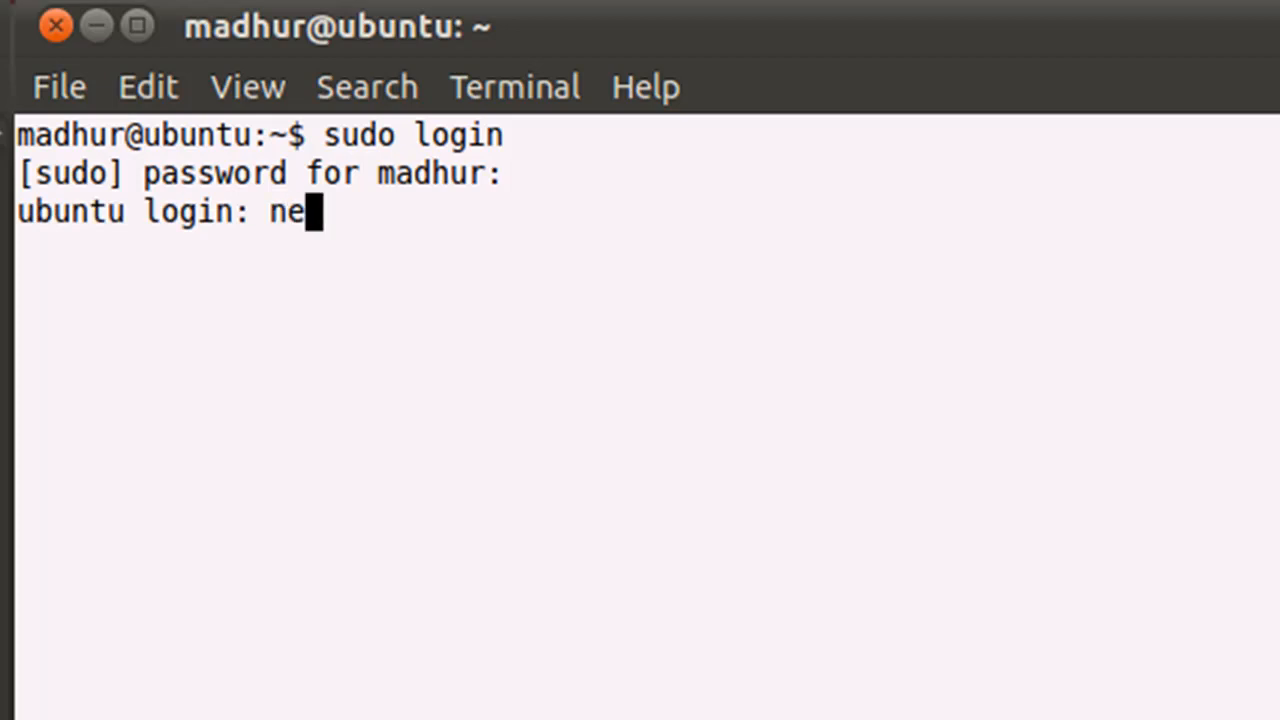
type("wuser2")
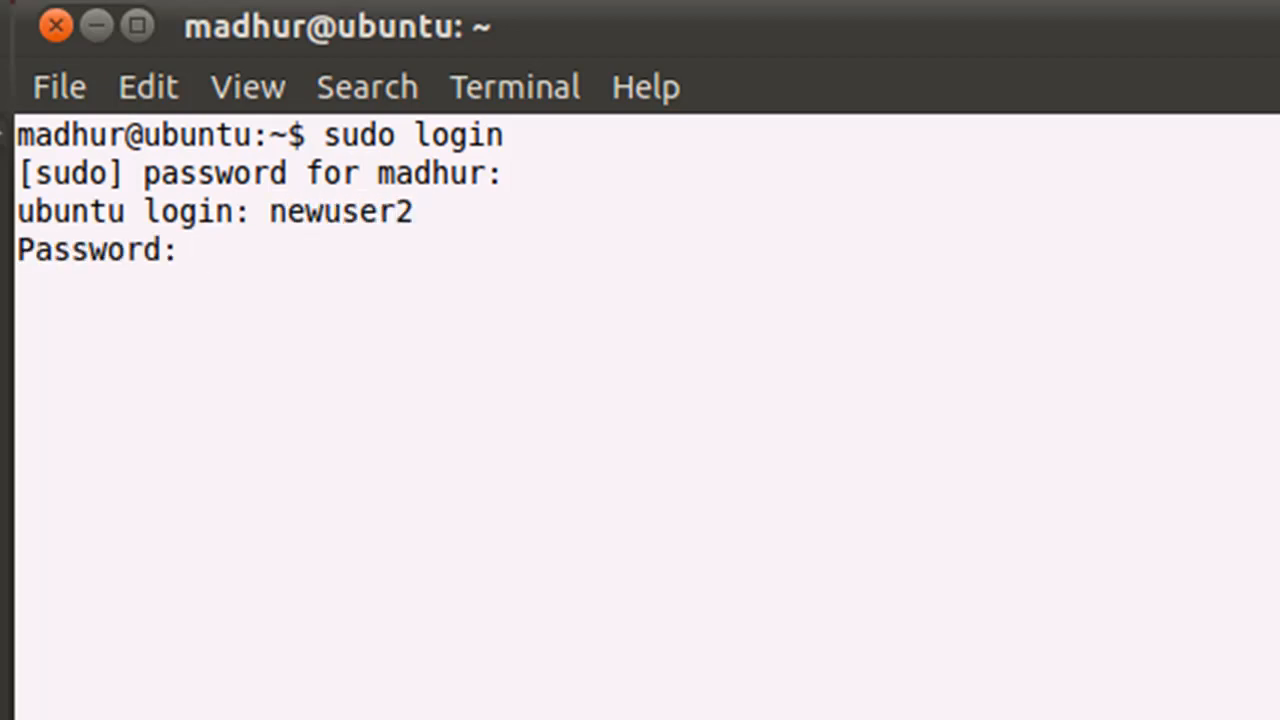
key("Return")
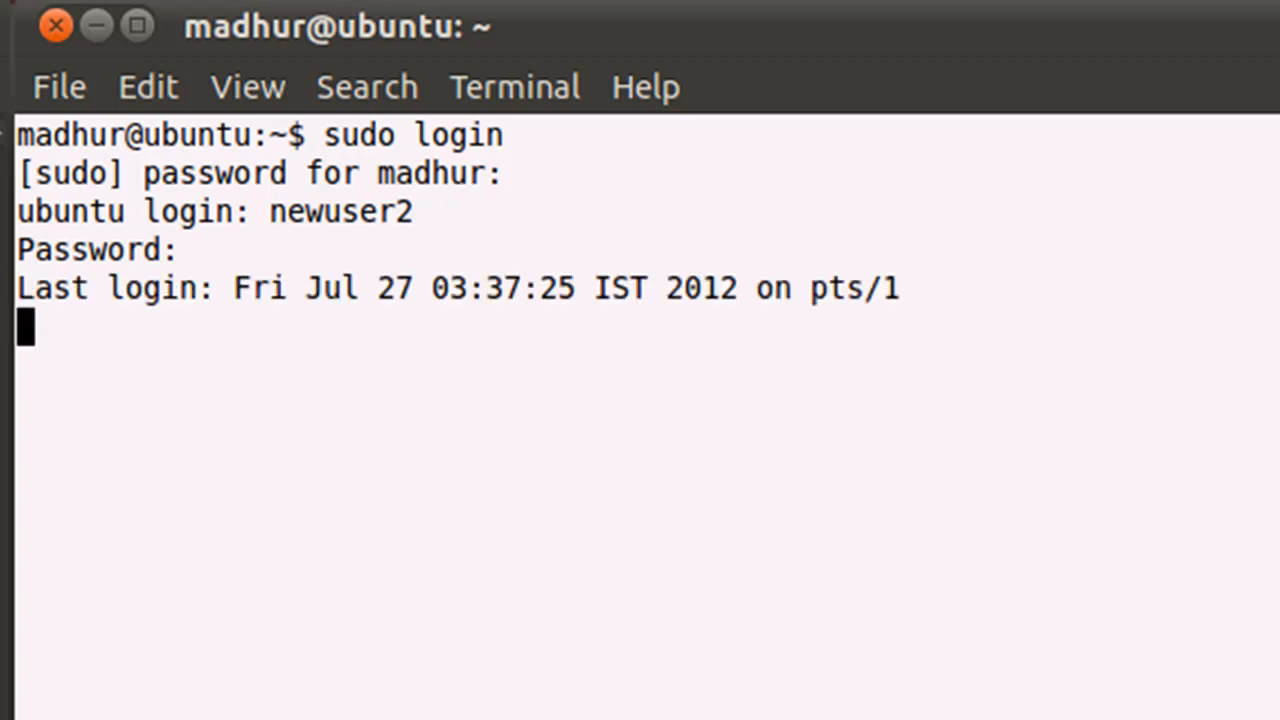
key("Return")
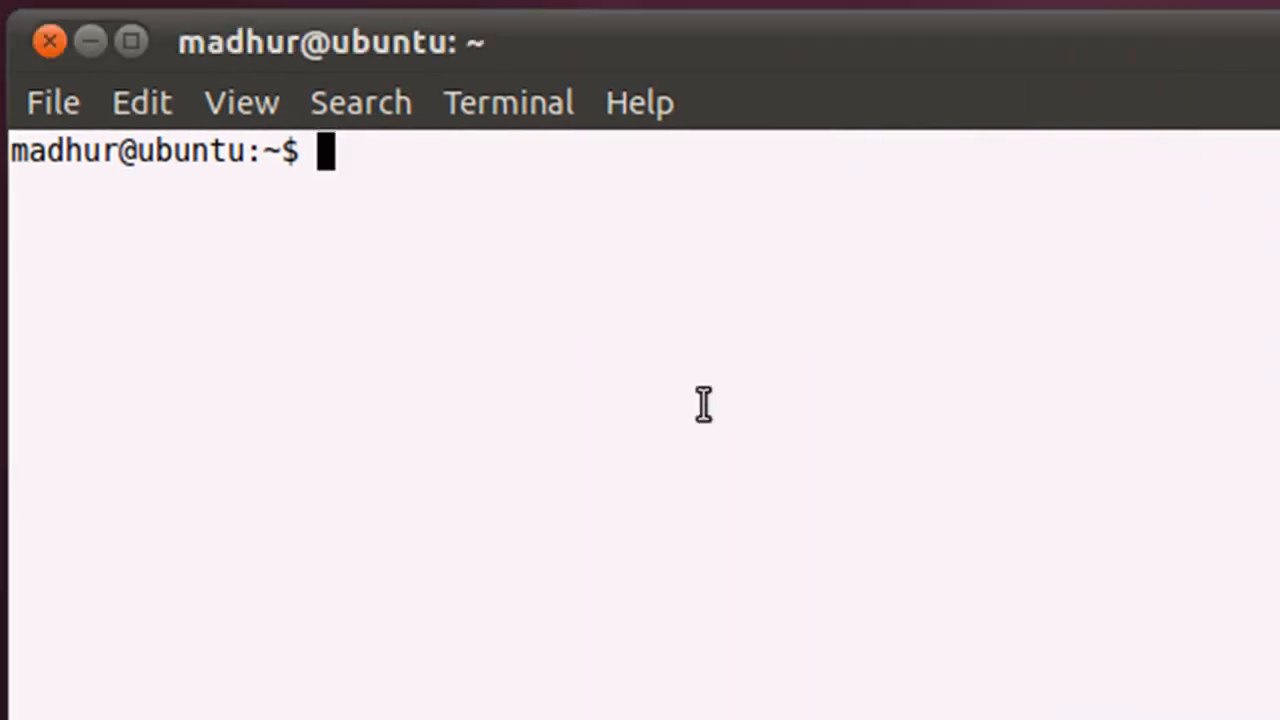
Attempt write newuser2 from the first terminal, which reports messages disabled
type("write")
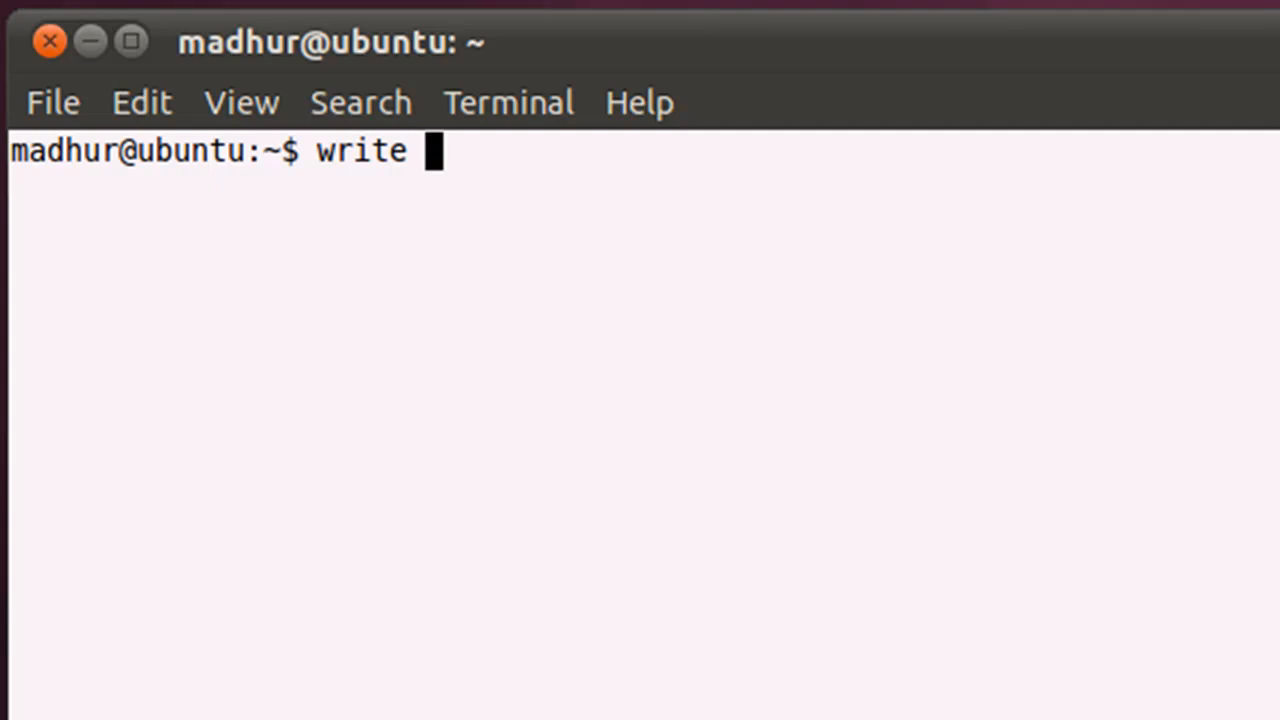
type("newuse")
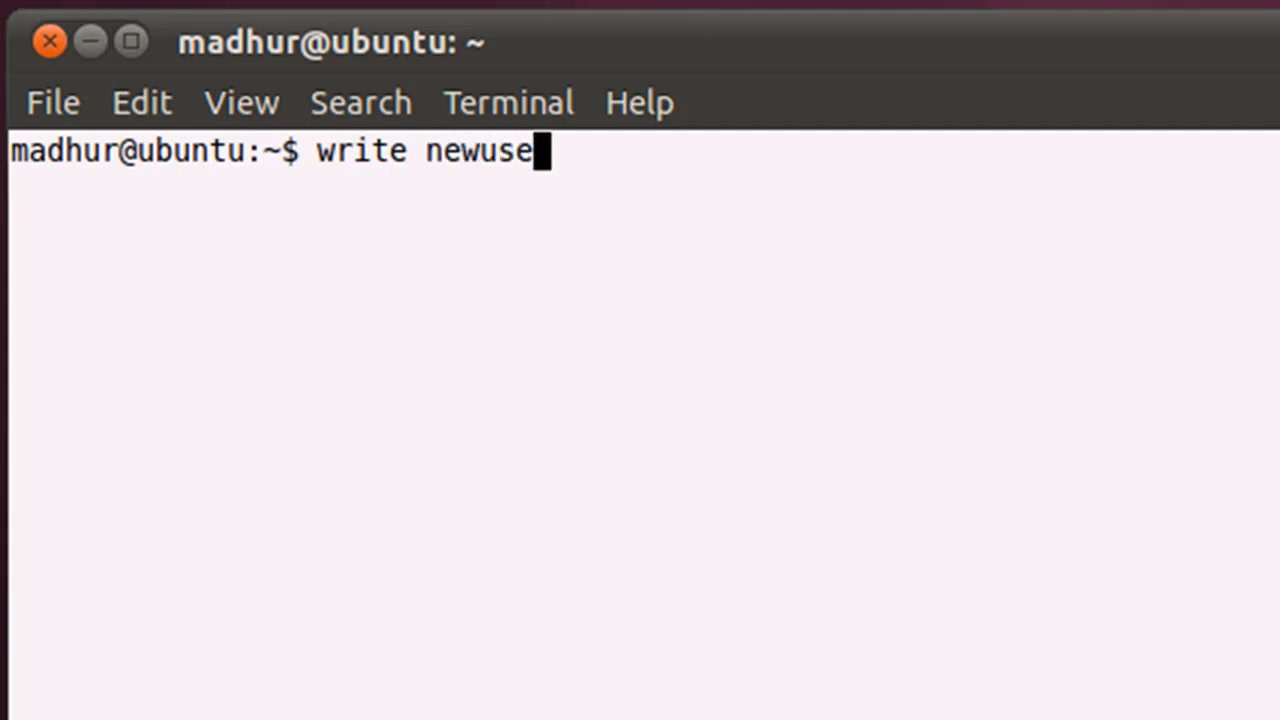
key("Return")
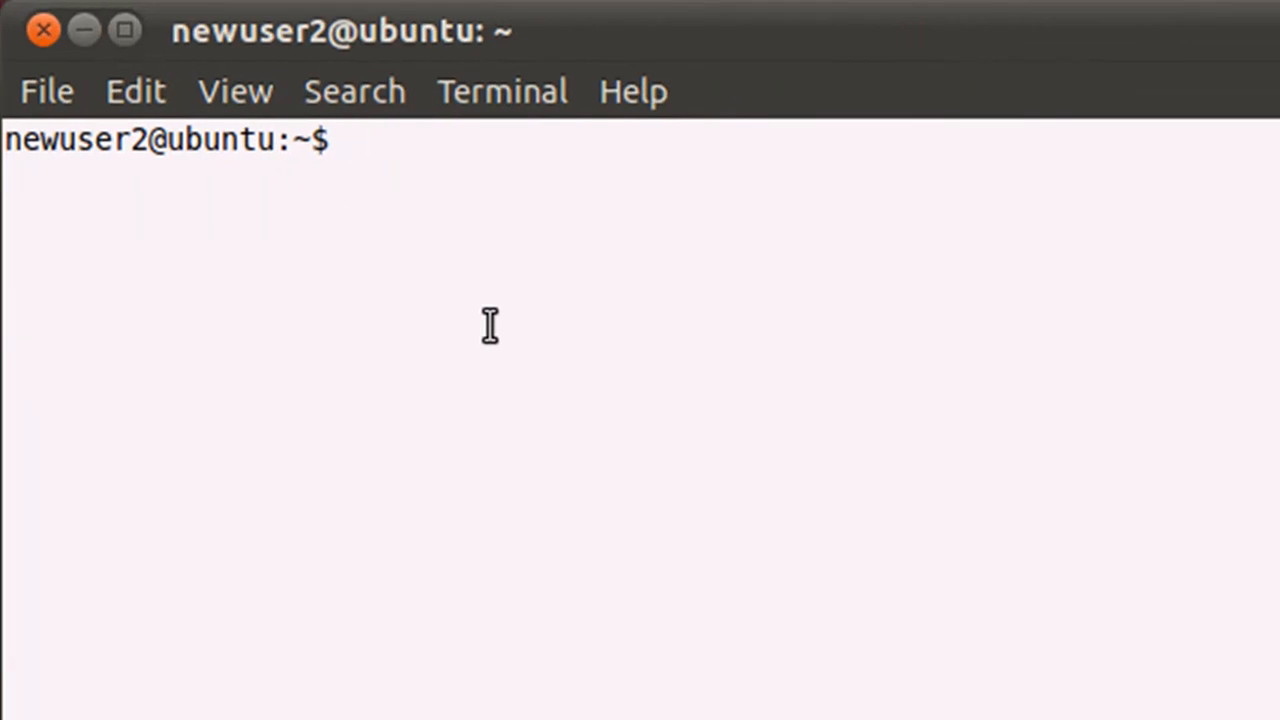
Enable message receiving for newuser2 with mesg y
type("mes")
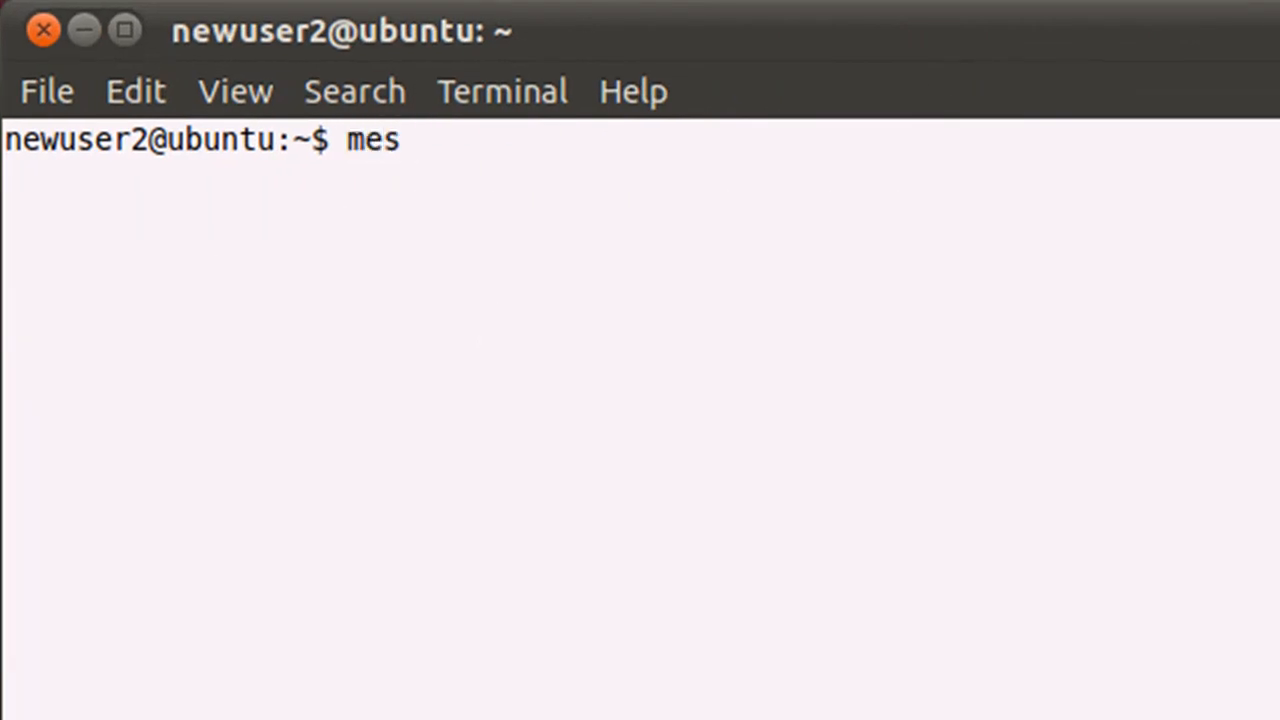
type("g")
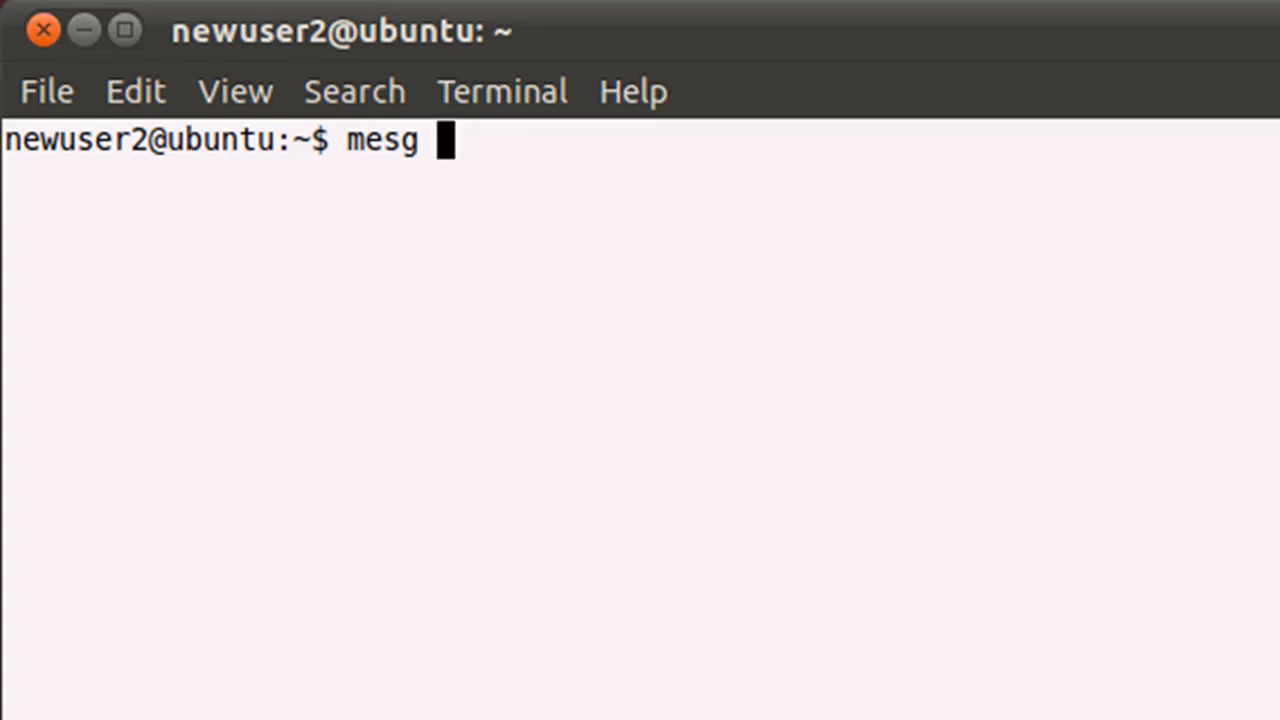
type("y")
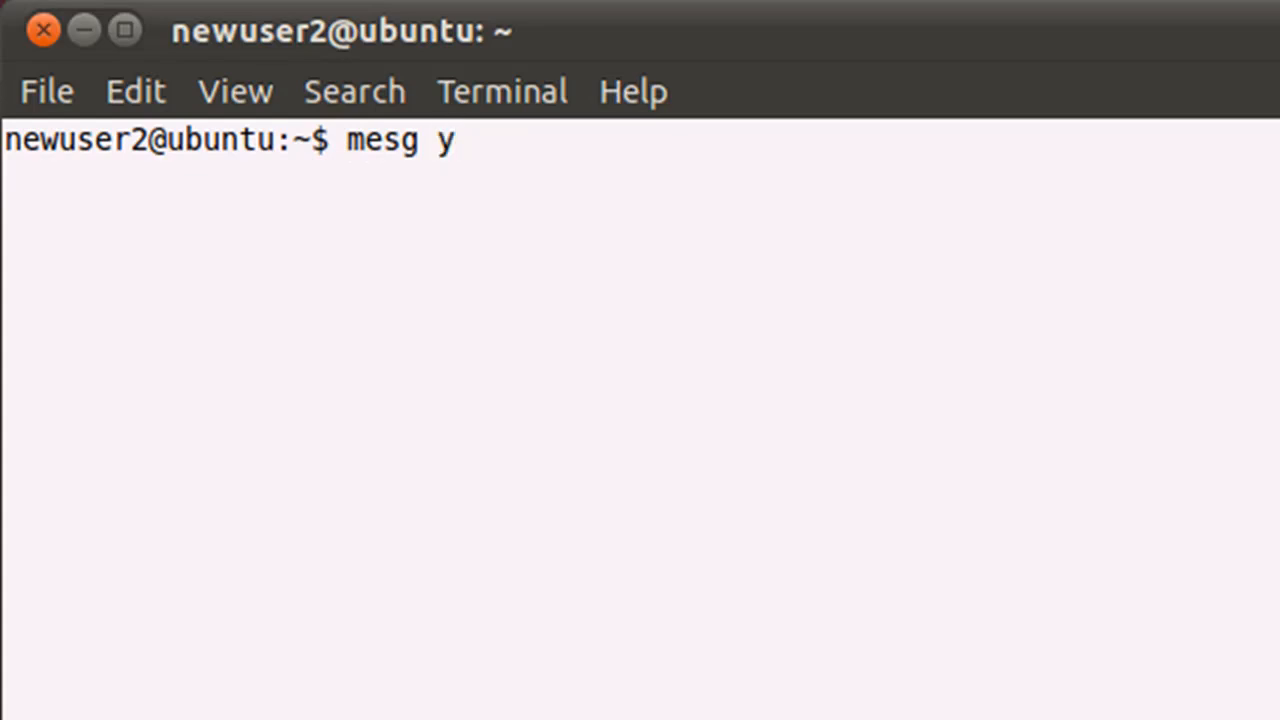
key("Return")
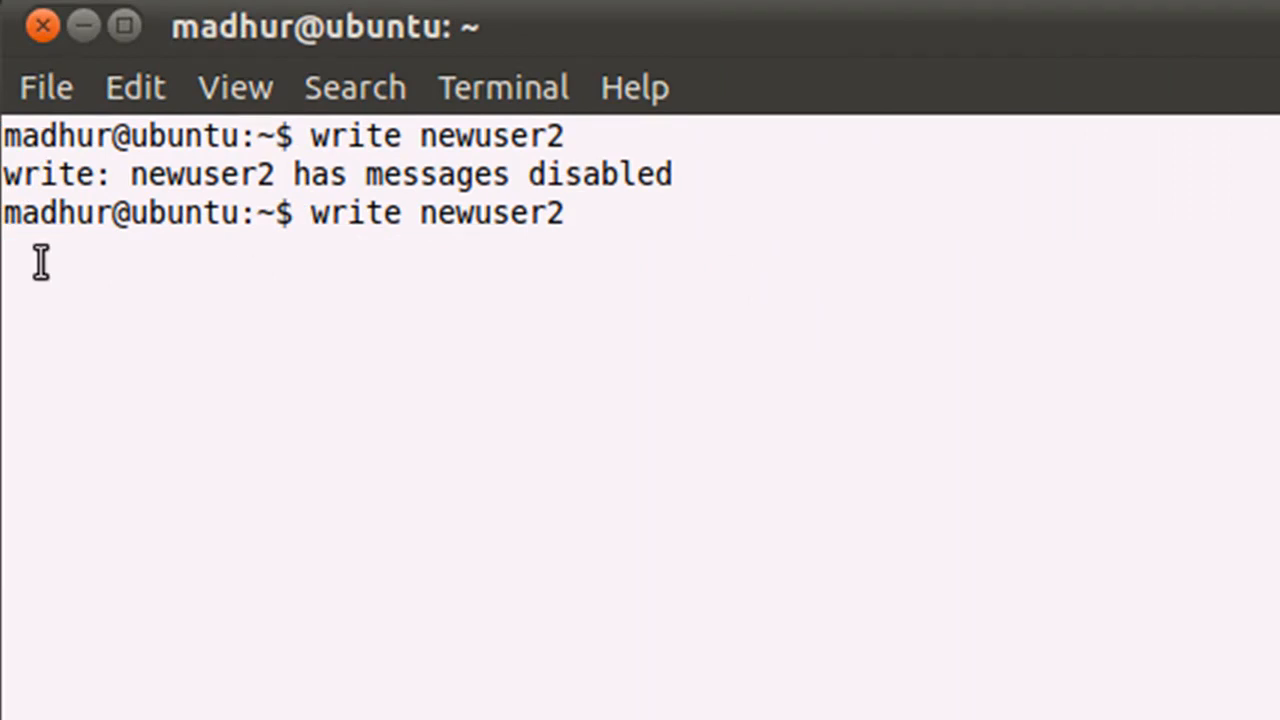
mouse_move(64, 352)
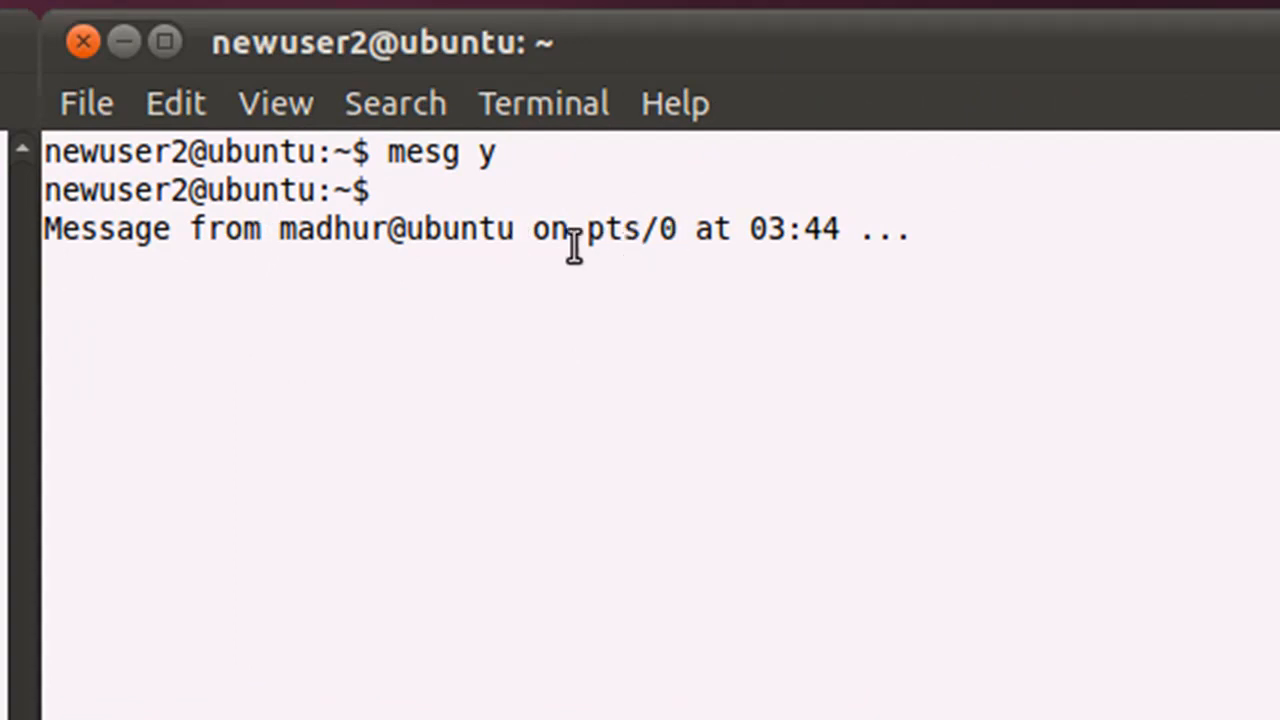
Write "Hey, what's up? I should have sent an email iinstead." and end it with Ctrl+D so newuser2 receives it
double_click(630, 228)
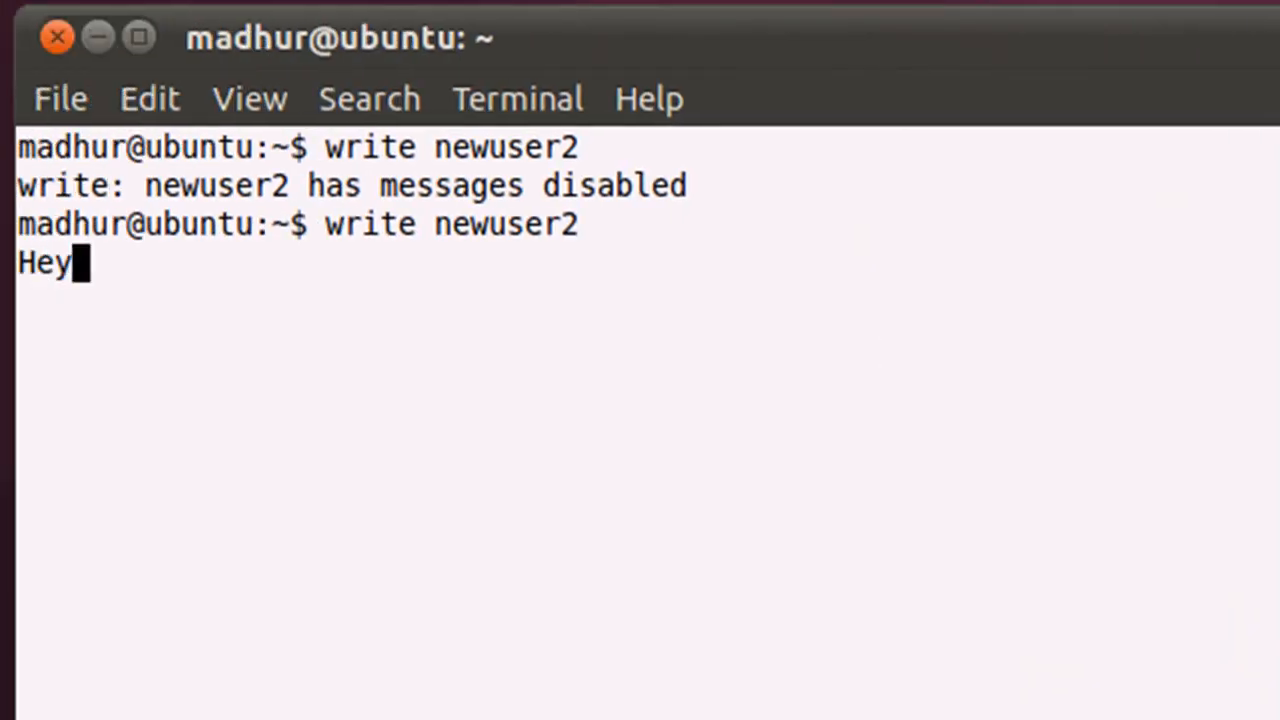
type(", what's up?")
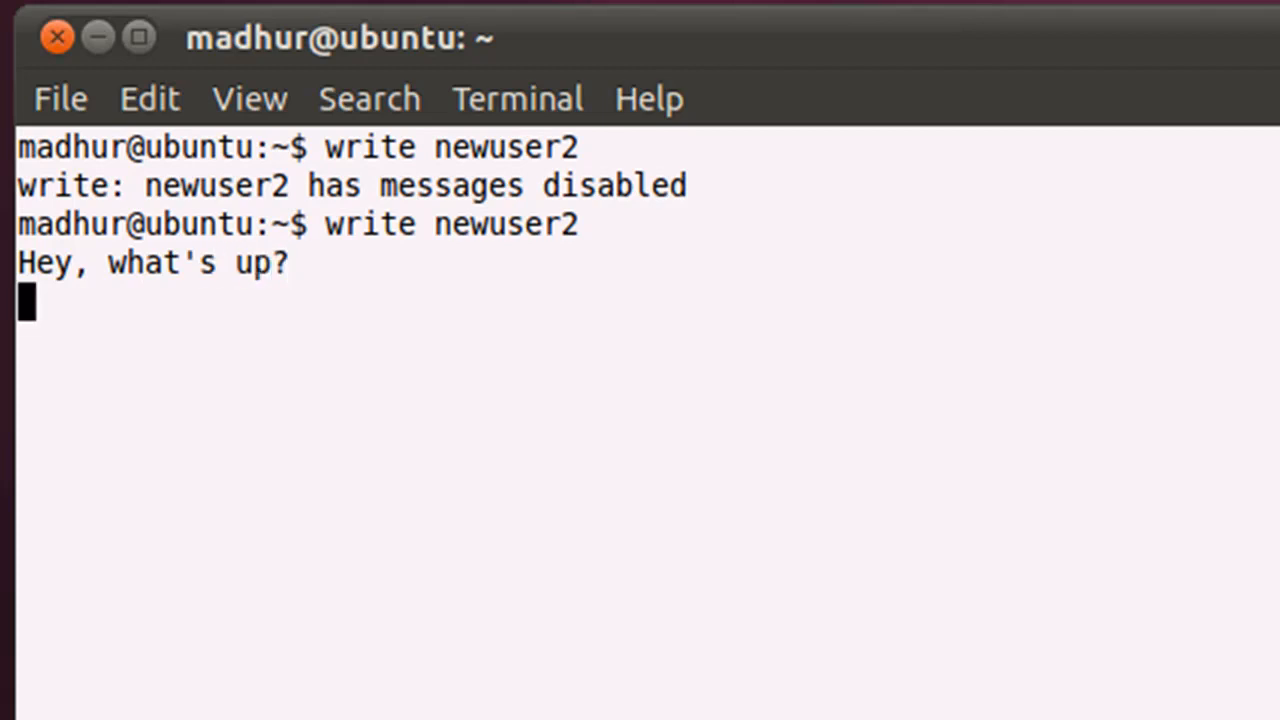
type("I should")
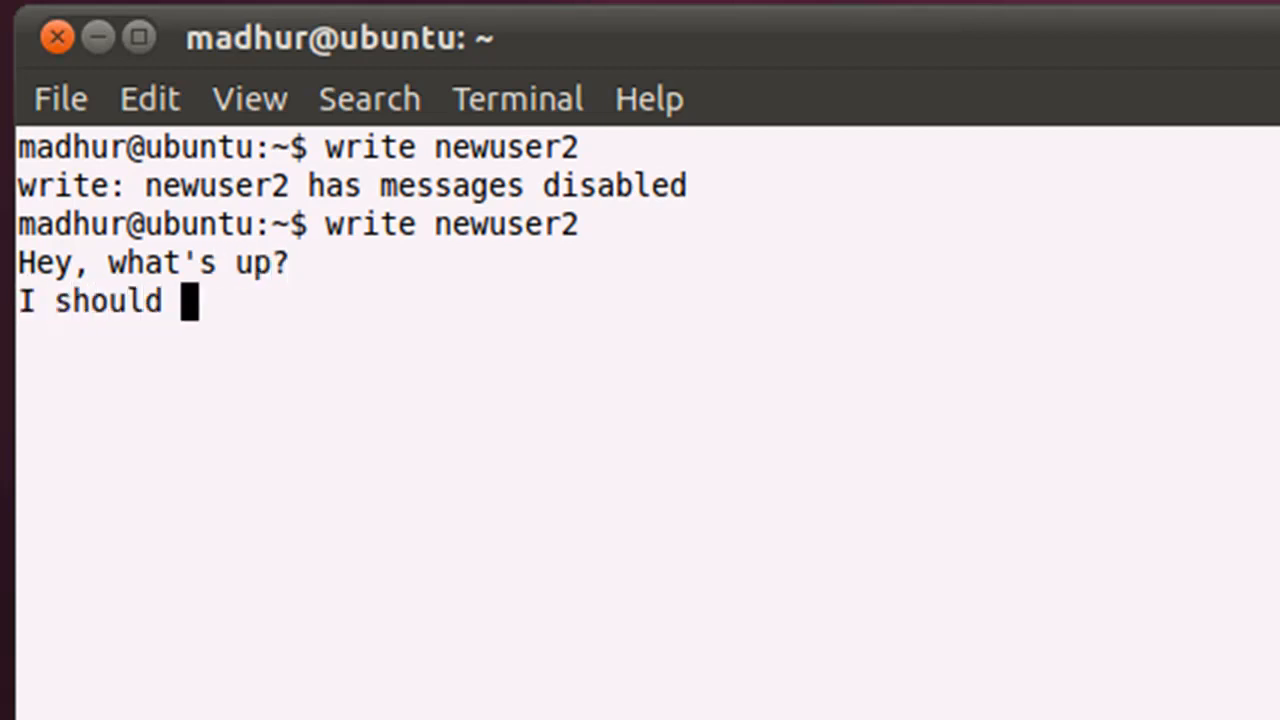
type("have sent")
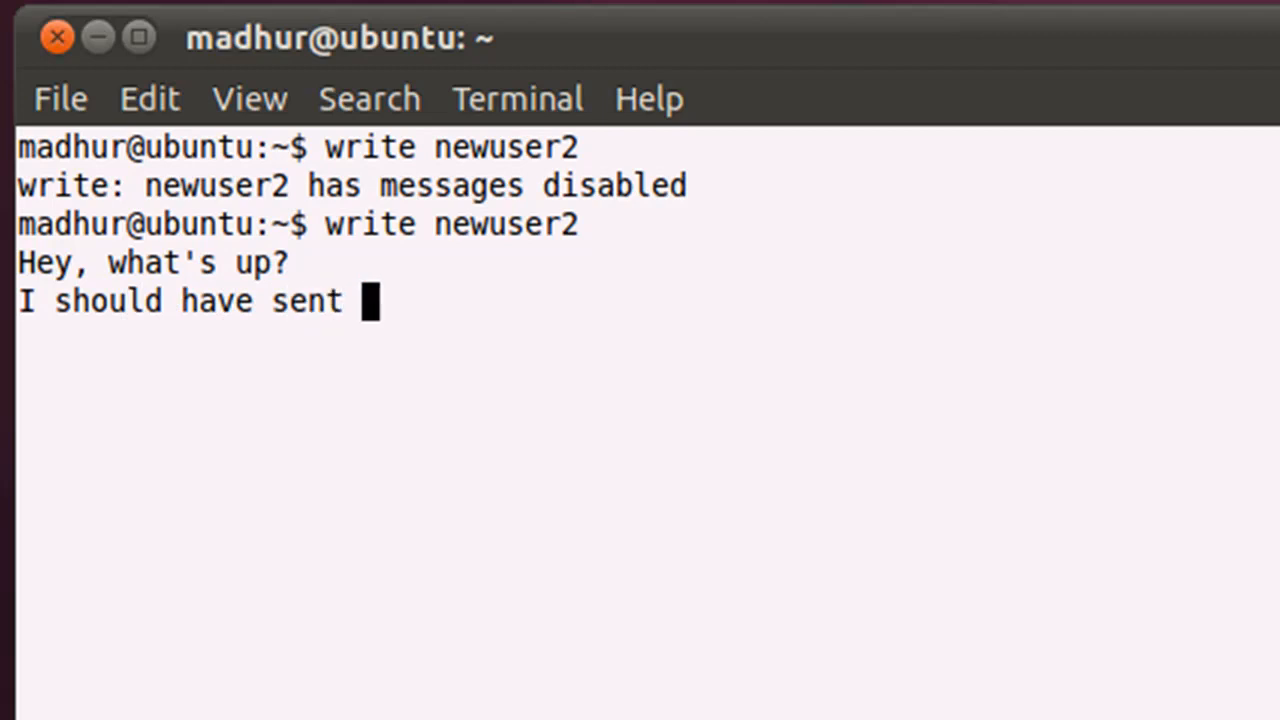
type("an email ii")
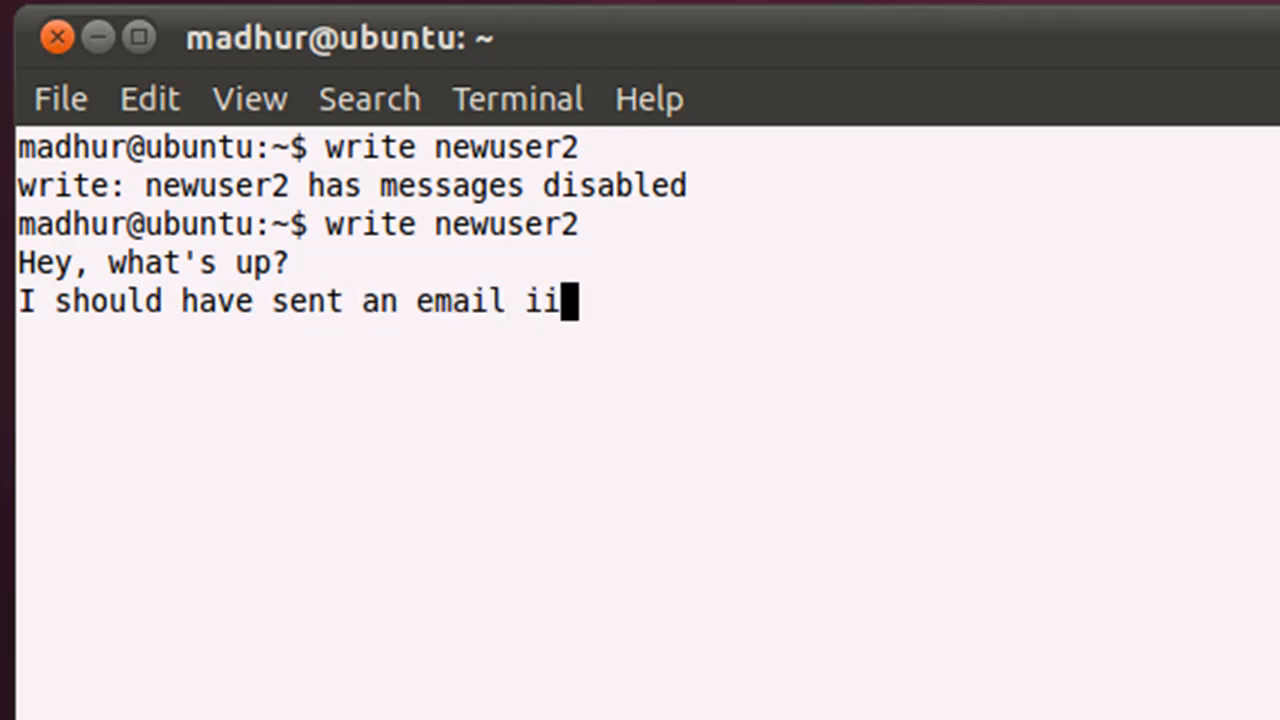
type("nstead.")
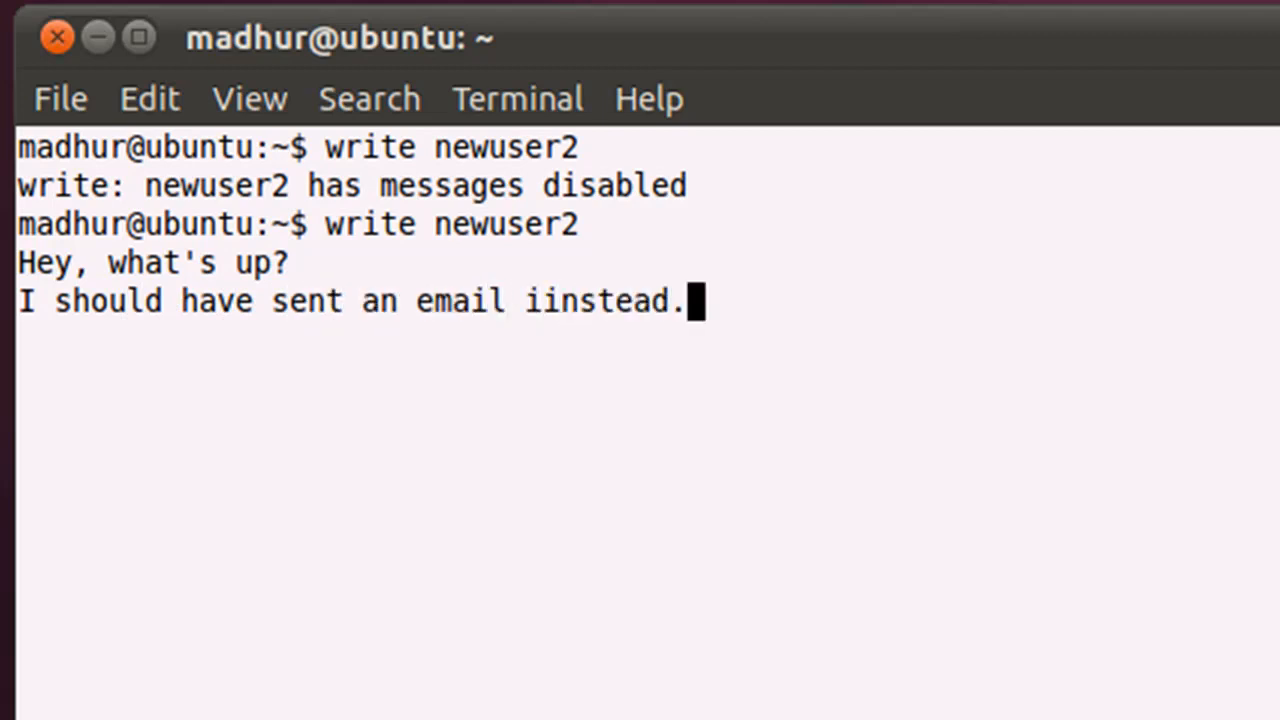
mouse_move(776, 236)
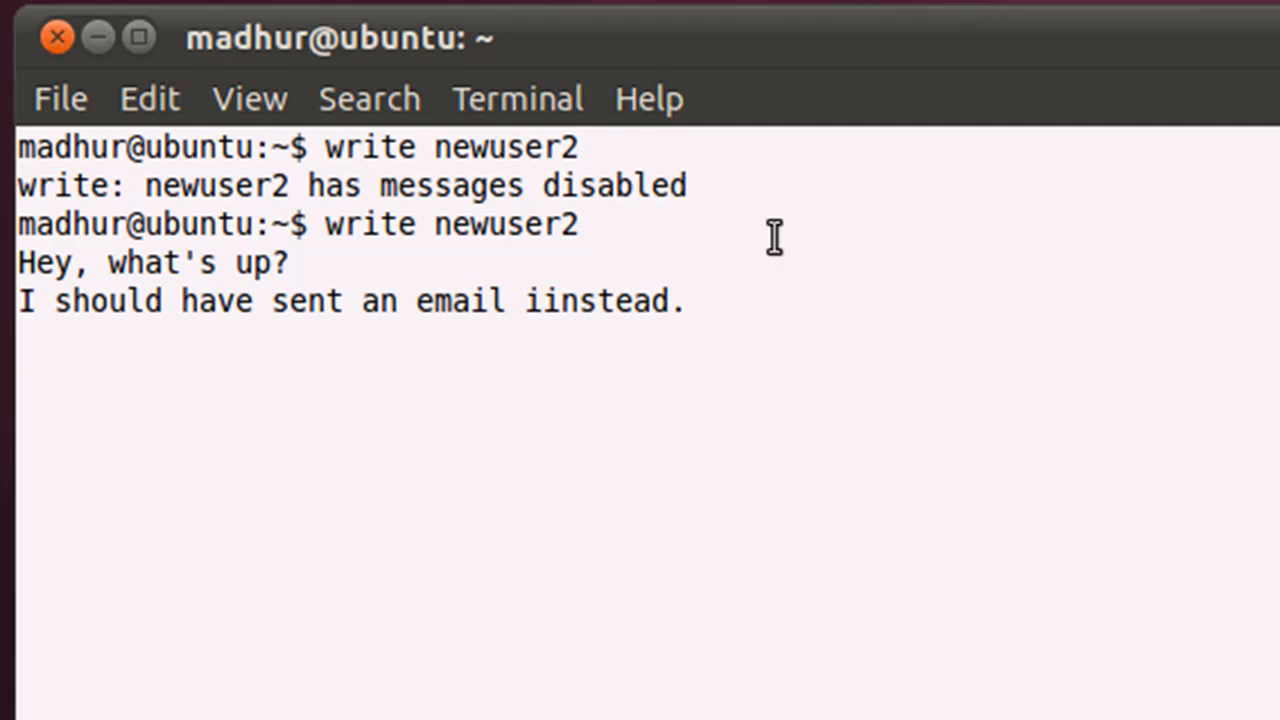
mouse_move(816, 248)
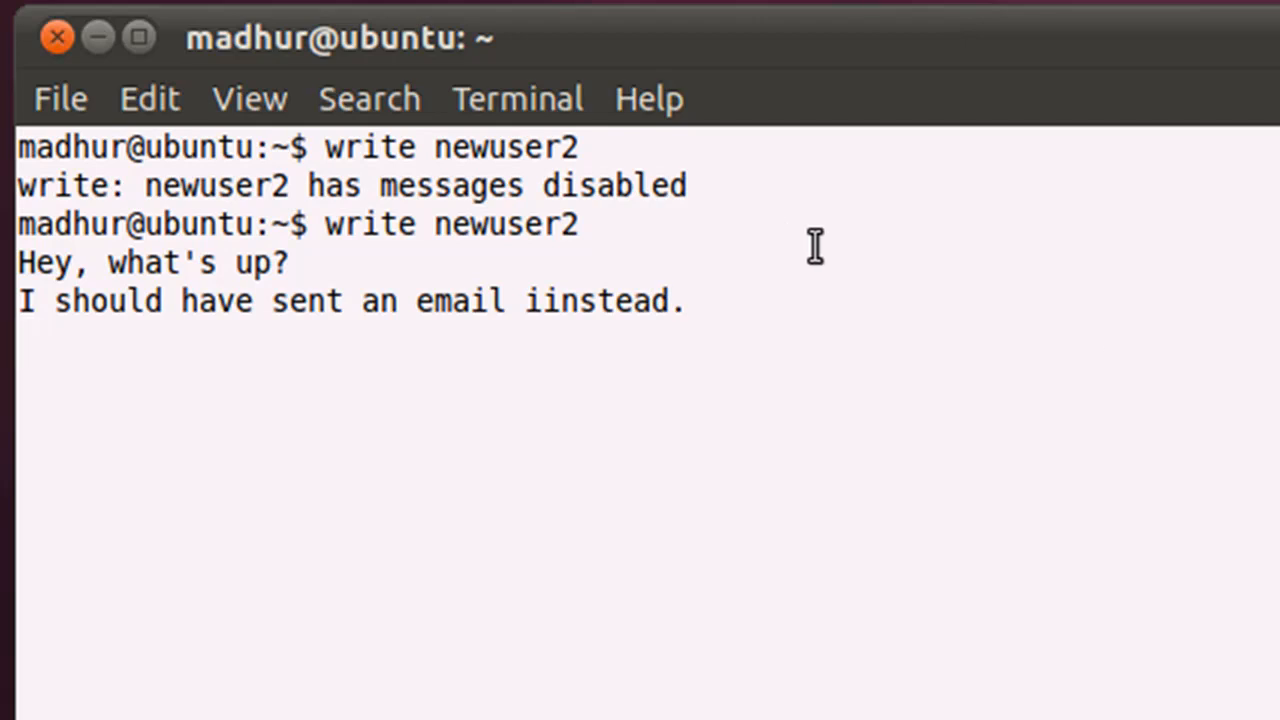
key("Return")
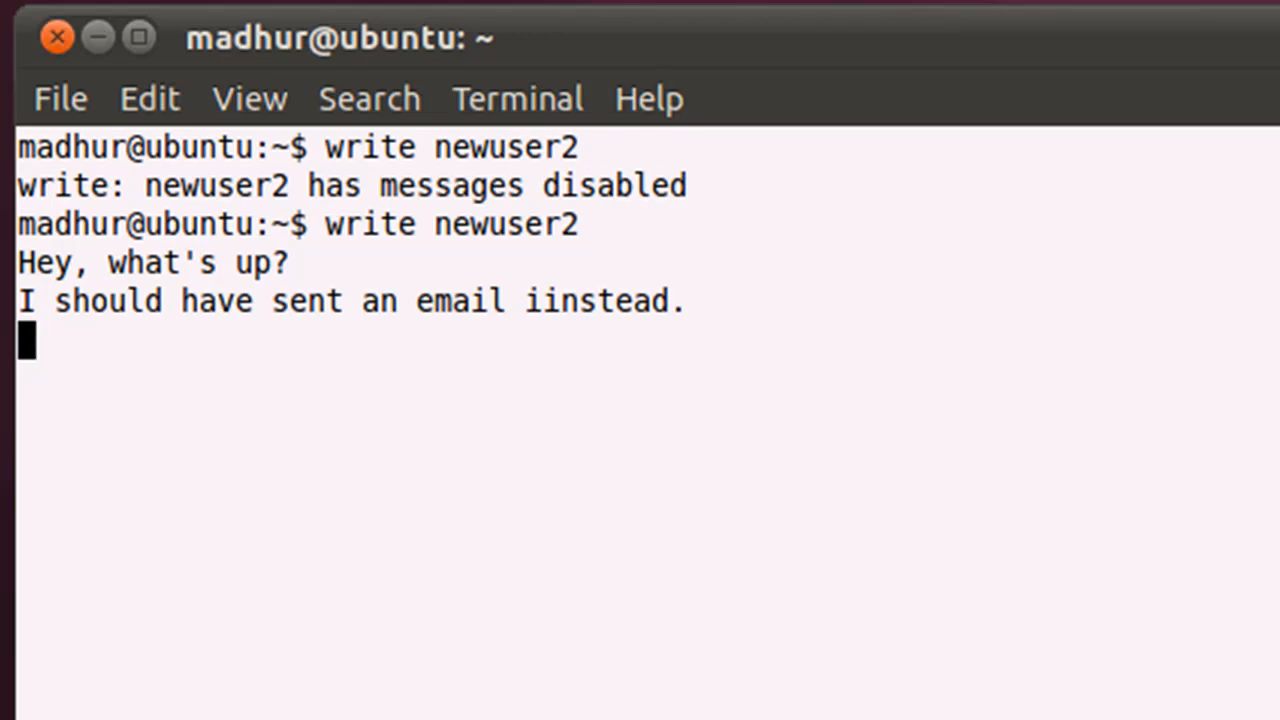
mouse_move(790, 344)
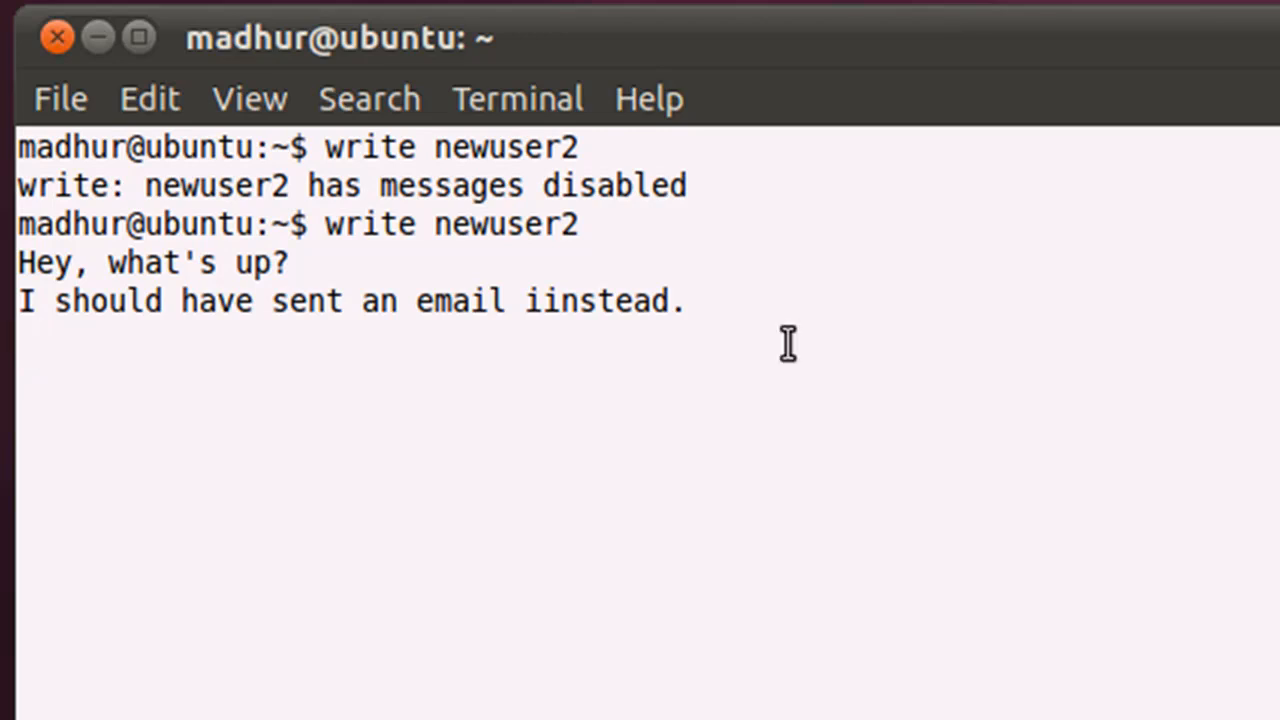
key("ctrl+d")
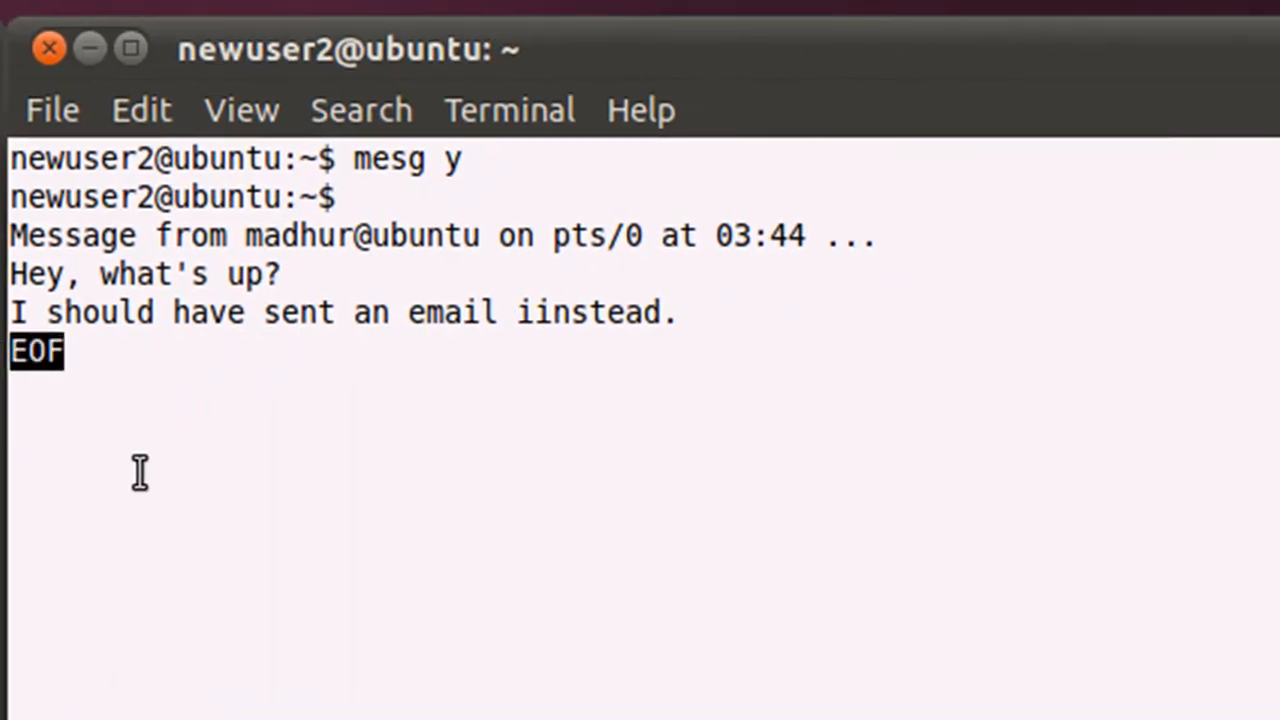
Return to a fresh prompt in newuser2's terminal and clear the screen
key("Return")
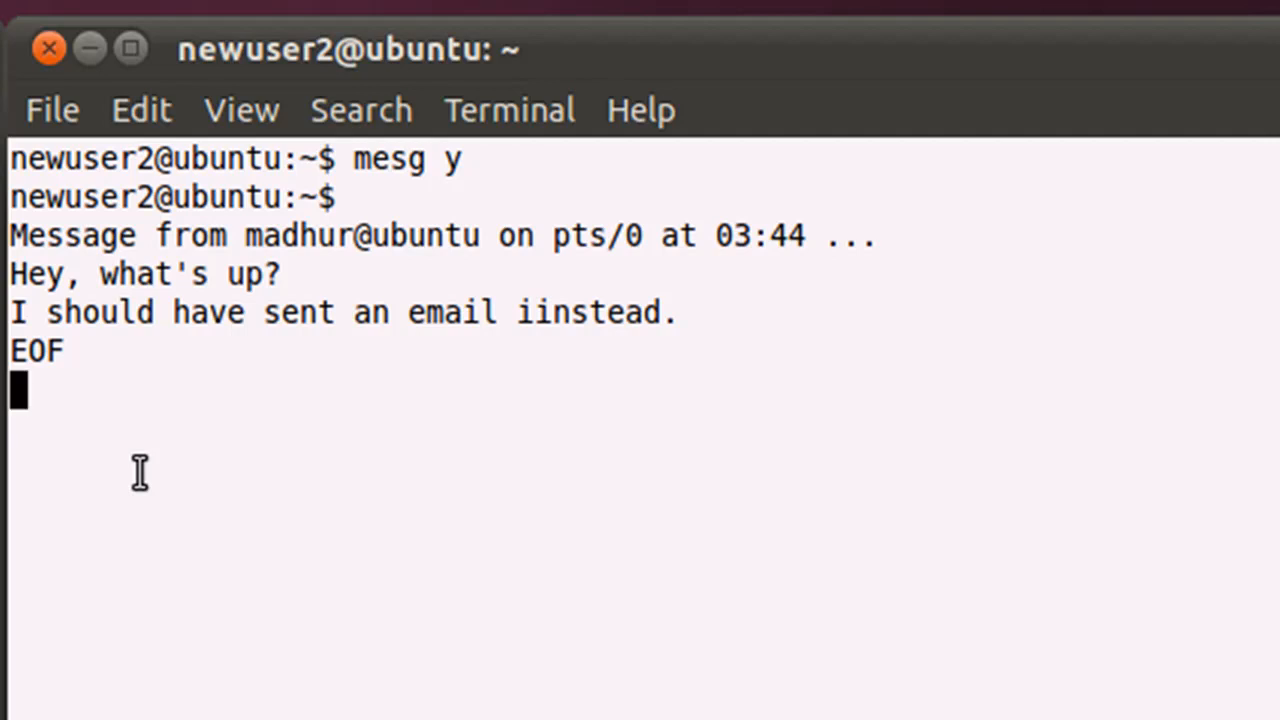
type("cl")
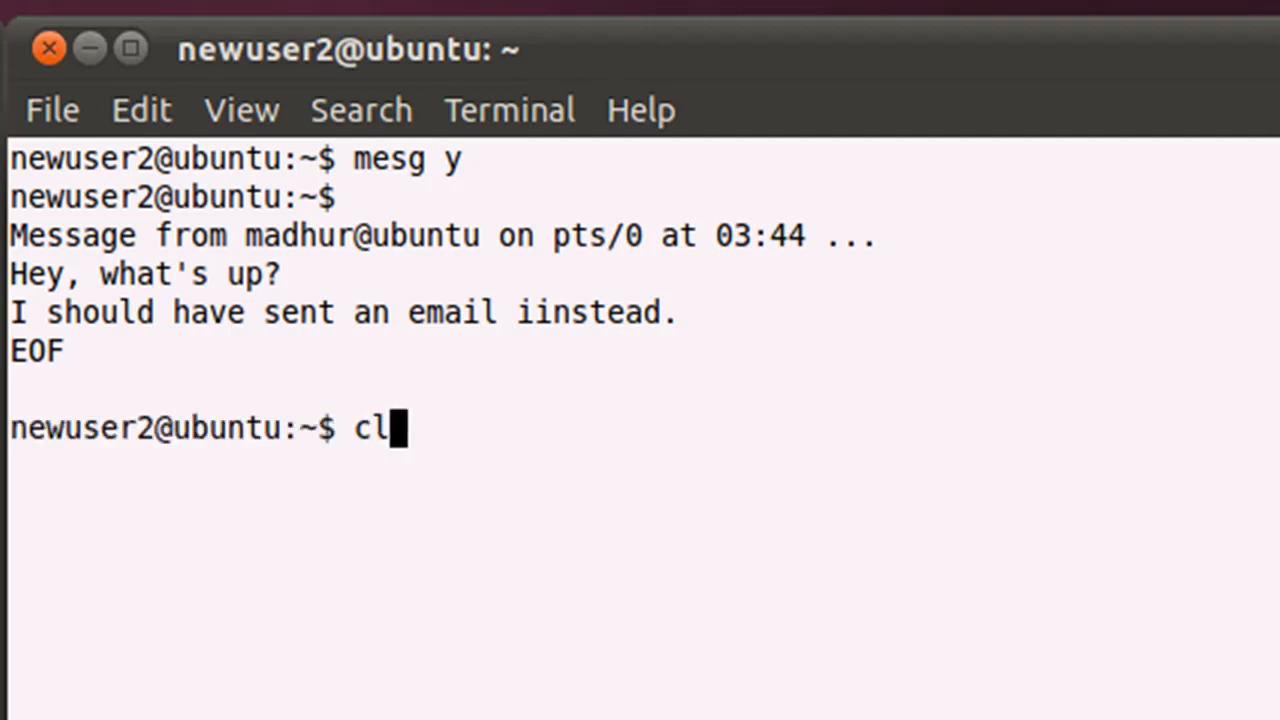
key("Return")
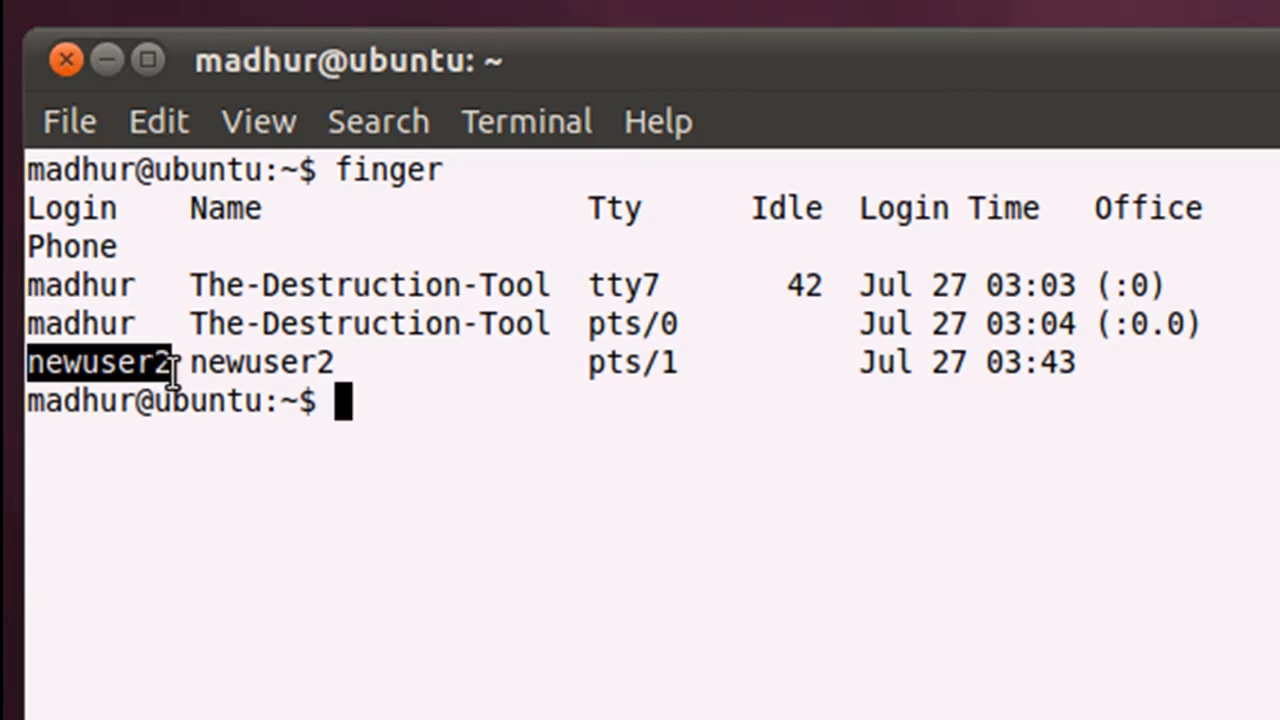
mouse_move(304, 410)
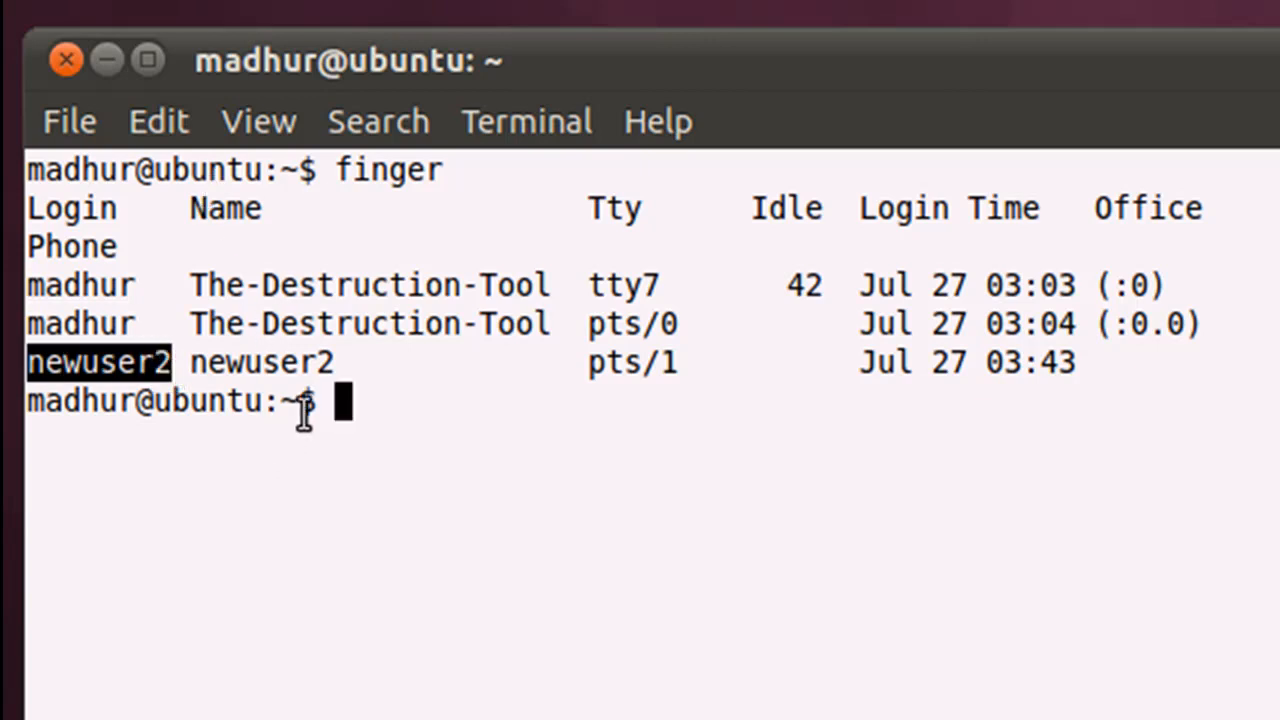
mouse_move(462, 336)
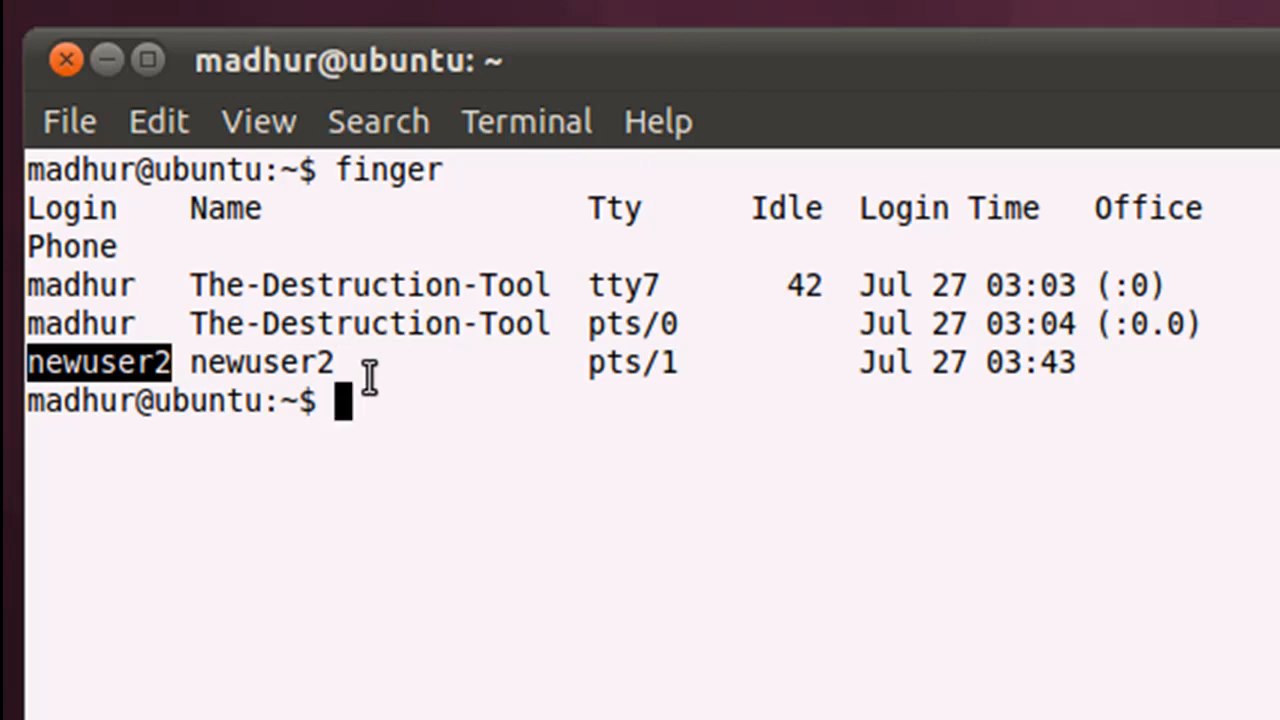
mouse_move(610, 216)
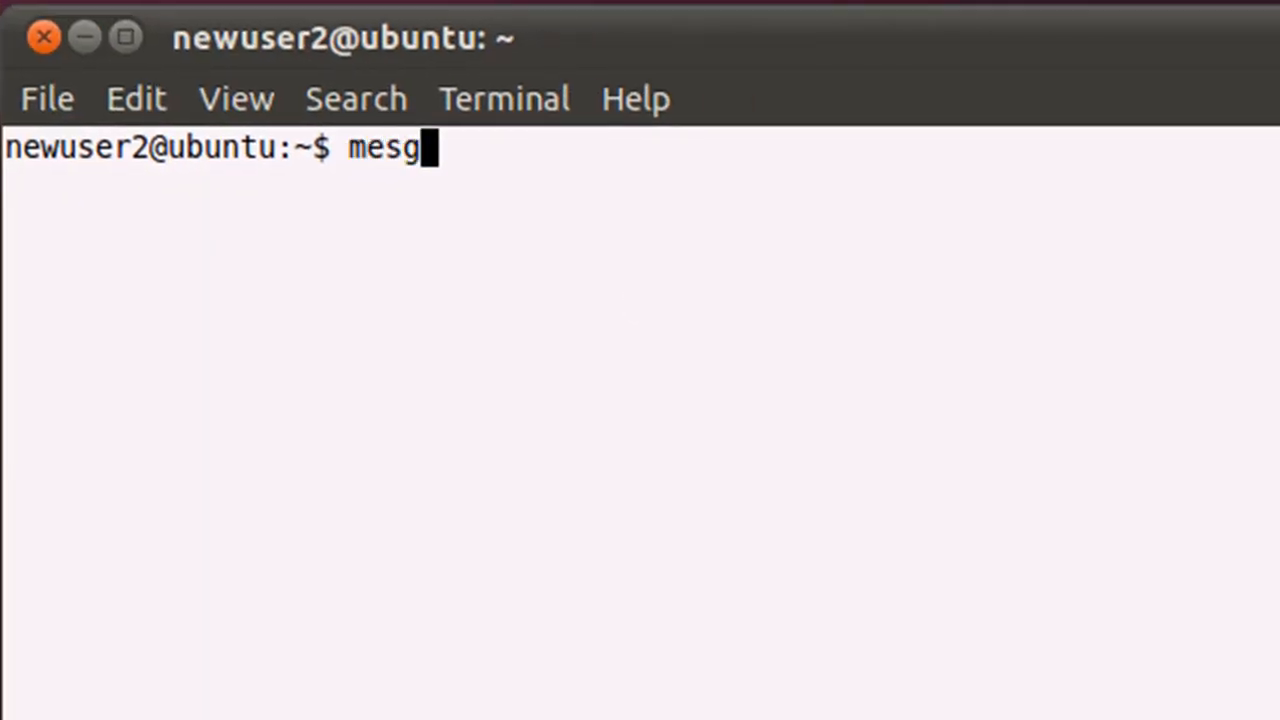
Disable newuser2's messages with mesg n and clear the other terminal before rerunning finger
type("n")
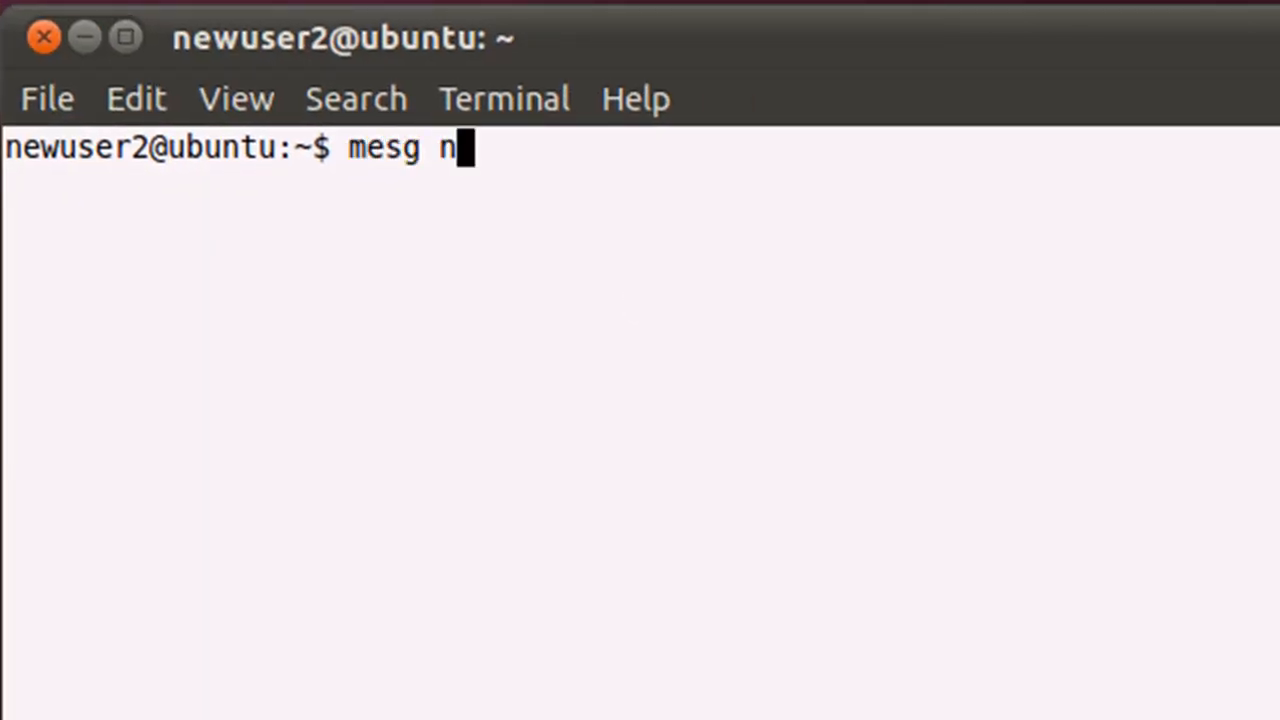
key("Return")
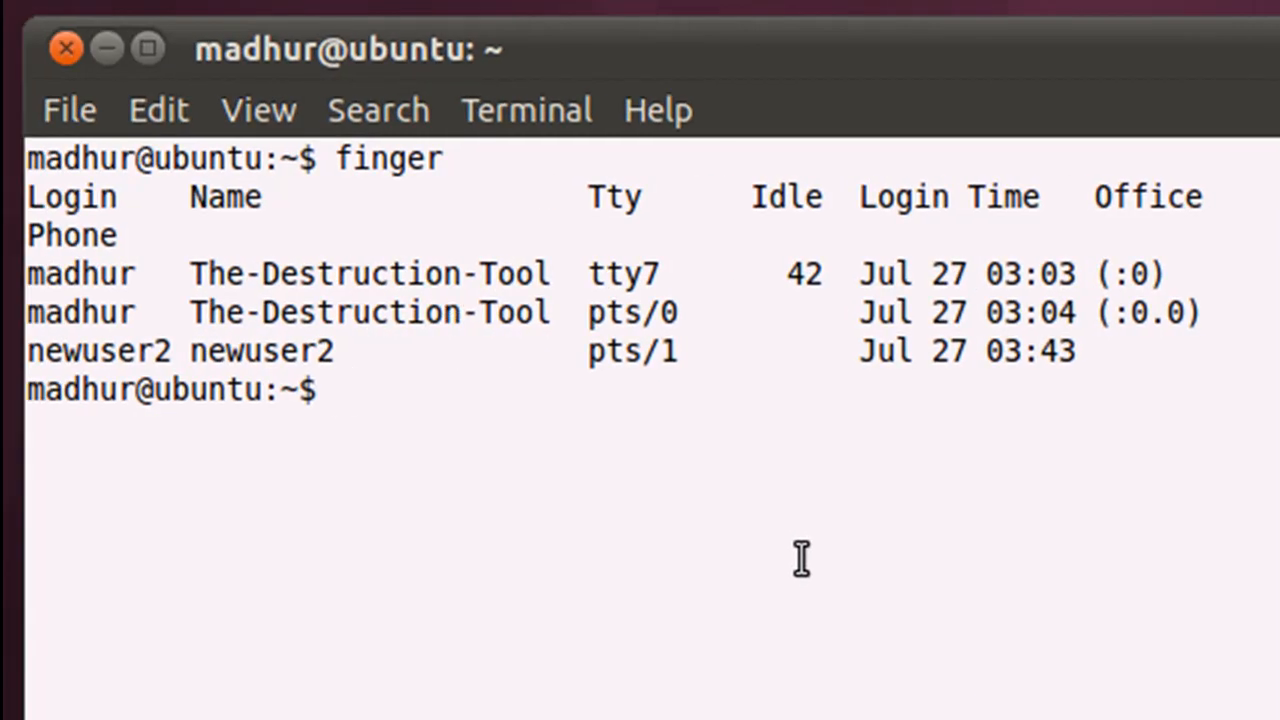
type("clear")
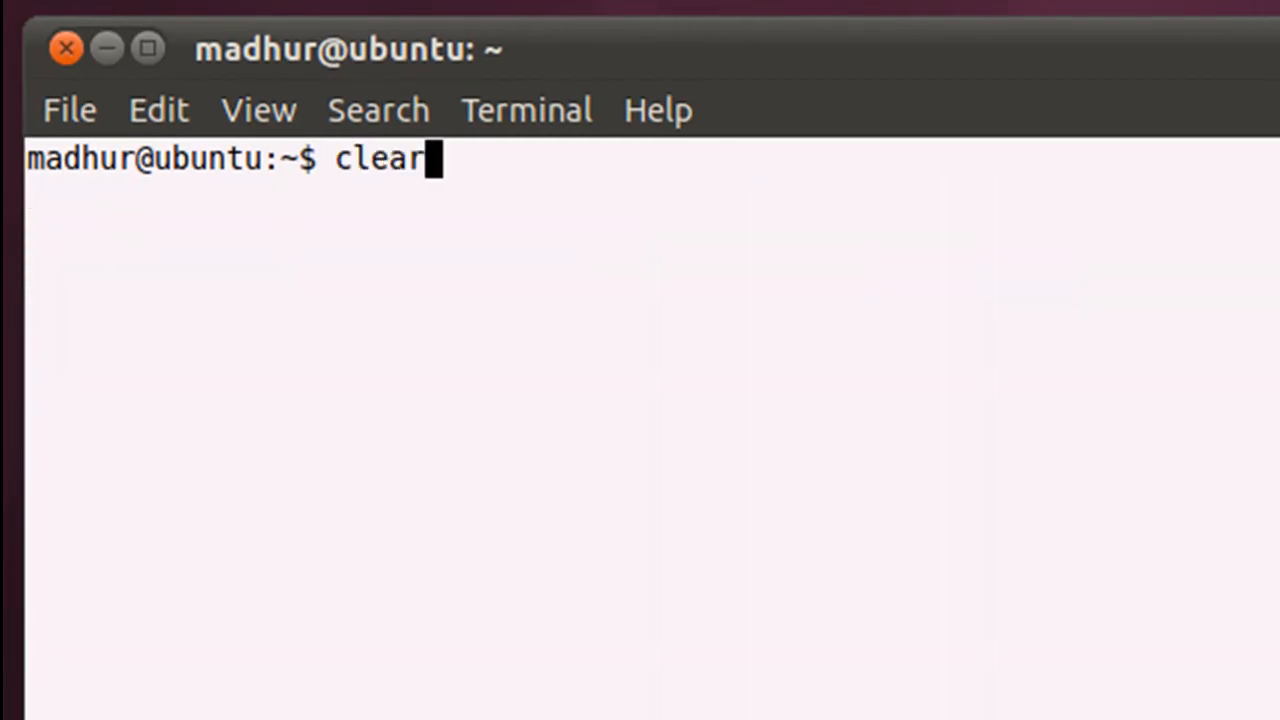
type("finger")
key("Return")
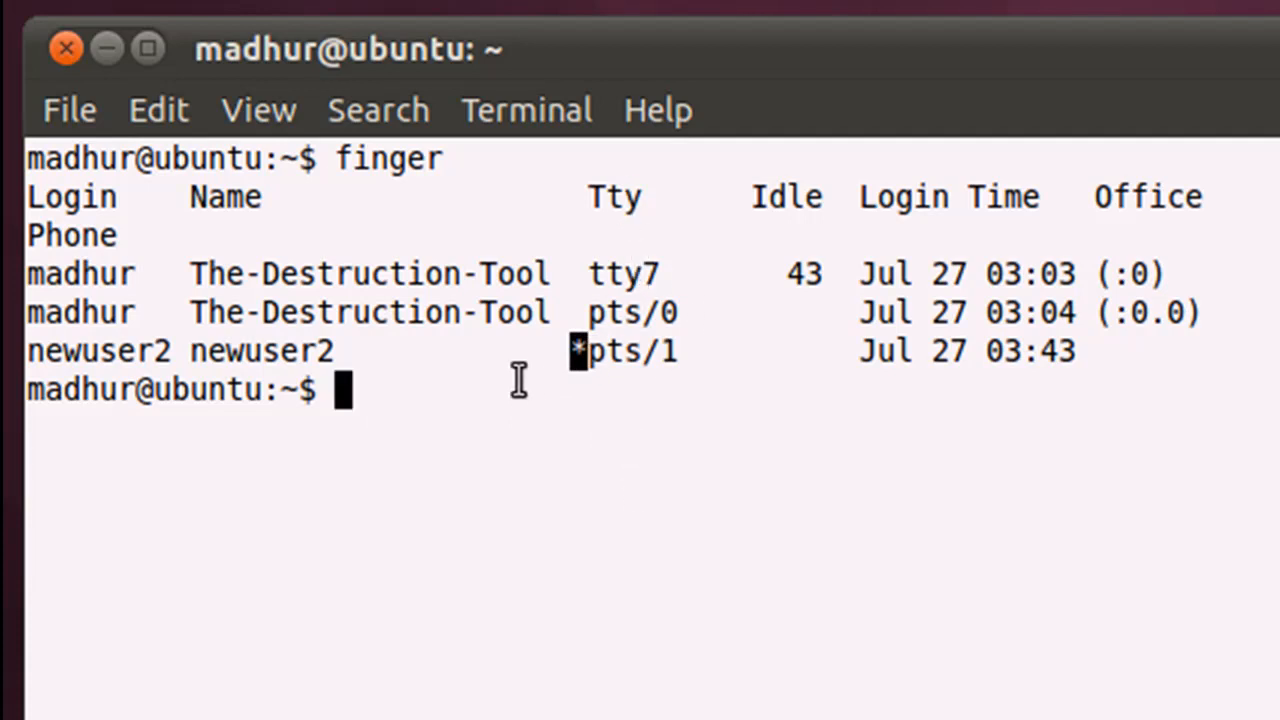
mouse_move(590, 350)
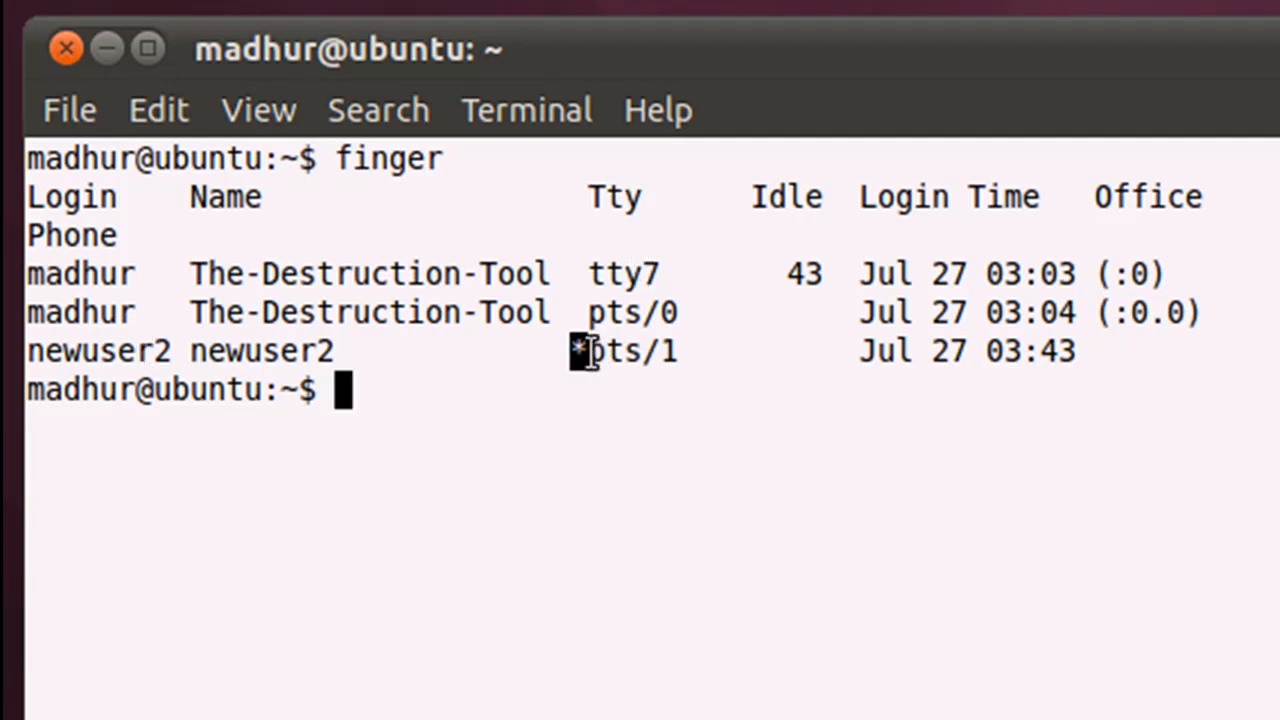